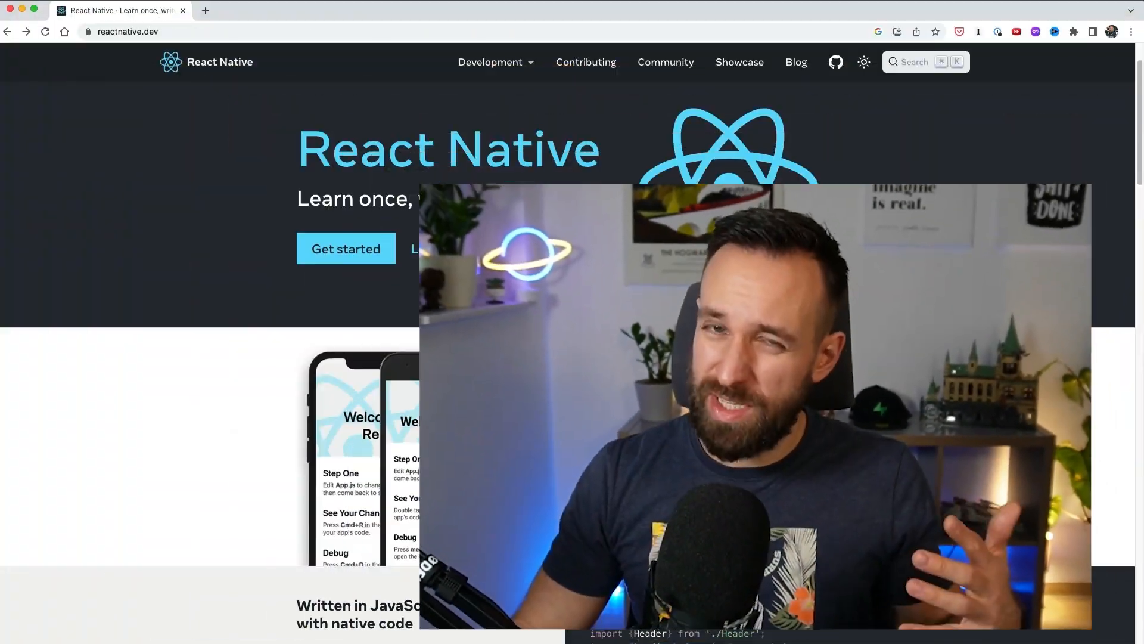
Step: Open the React Native environment setup guide, view the CLI quickstart, then return to Expo Go
click(346, 248)
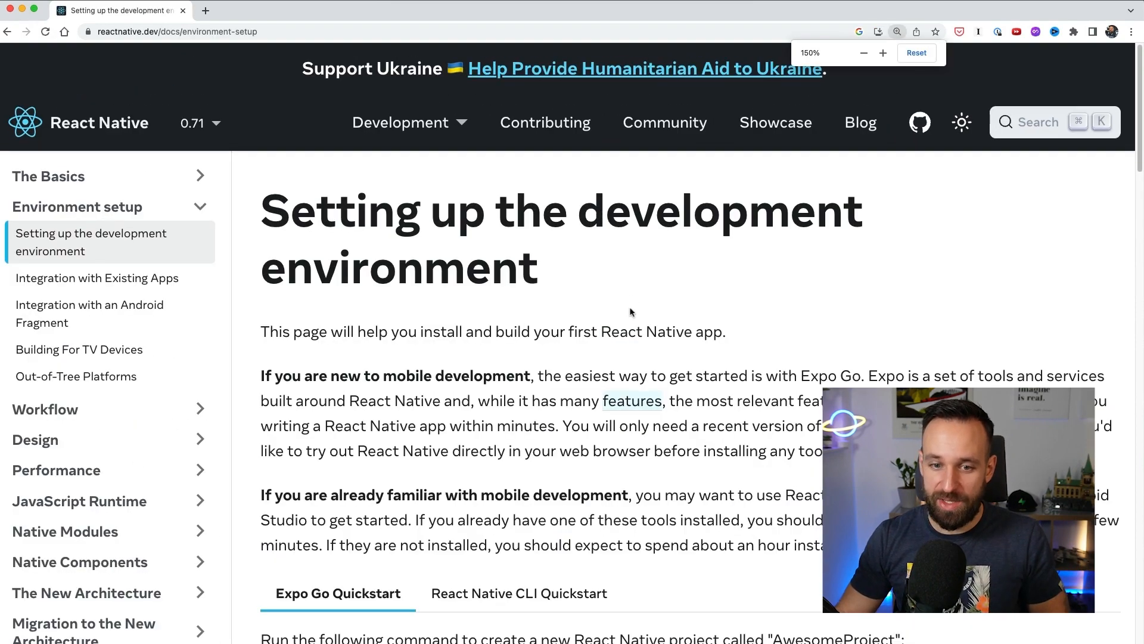
scroll(down, 3)
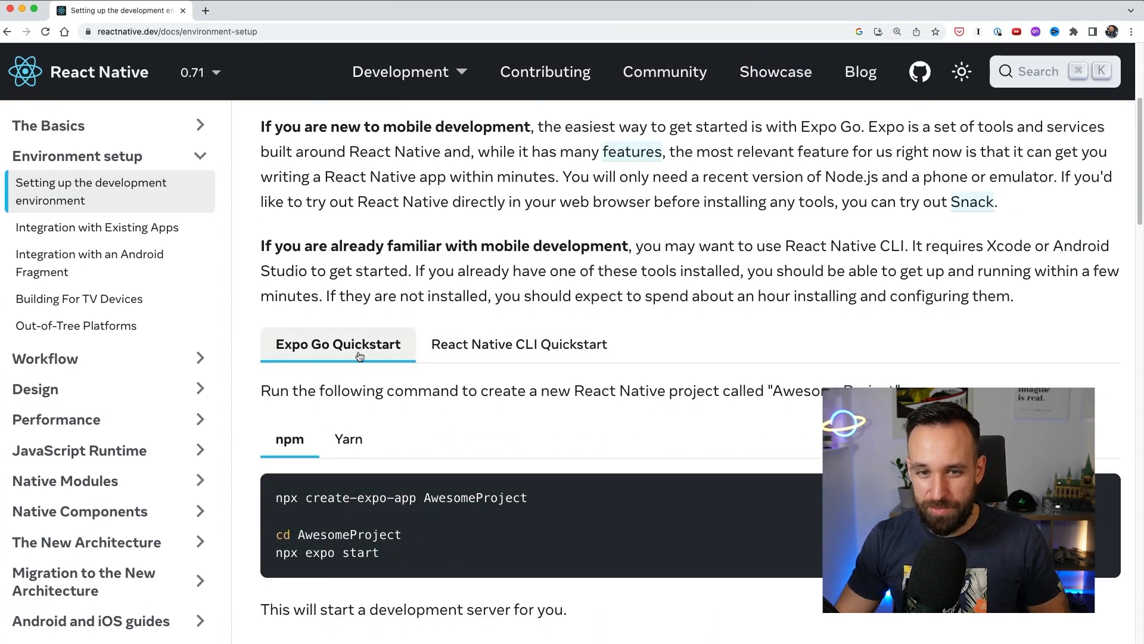
click(519, 344)
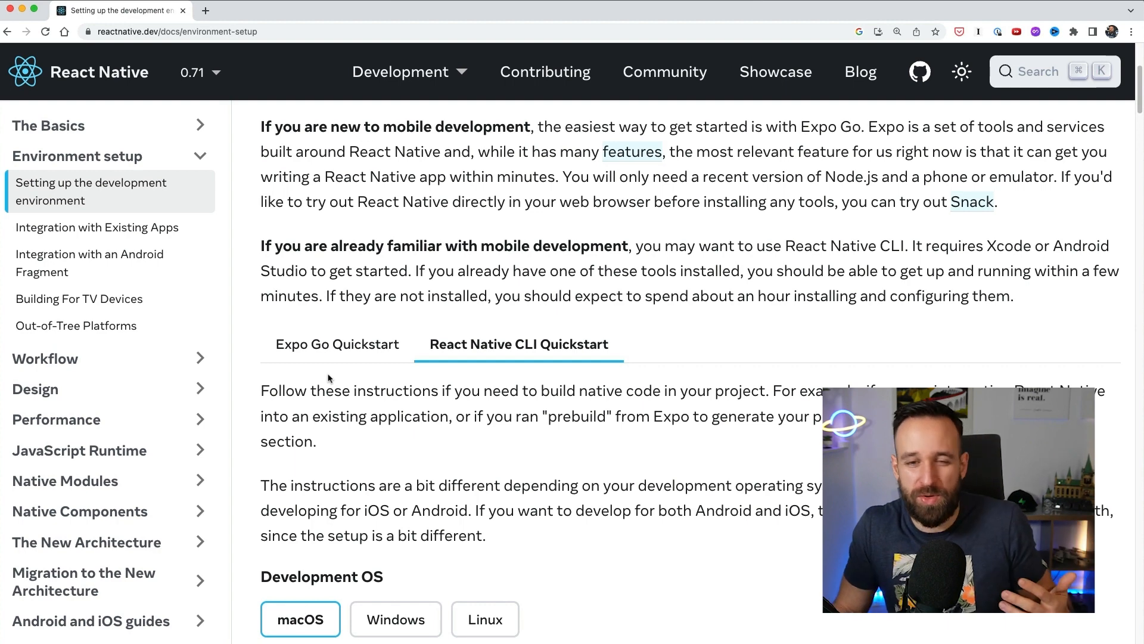
click(337, 344)
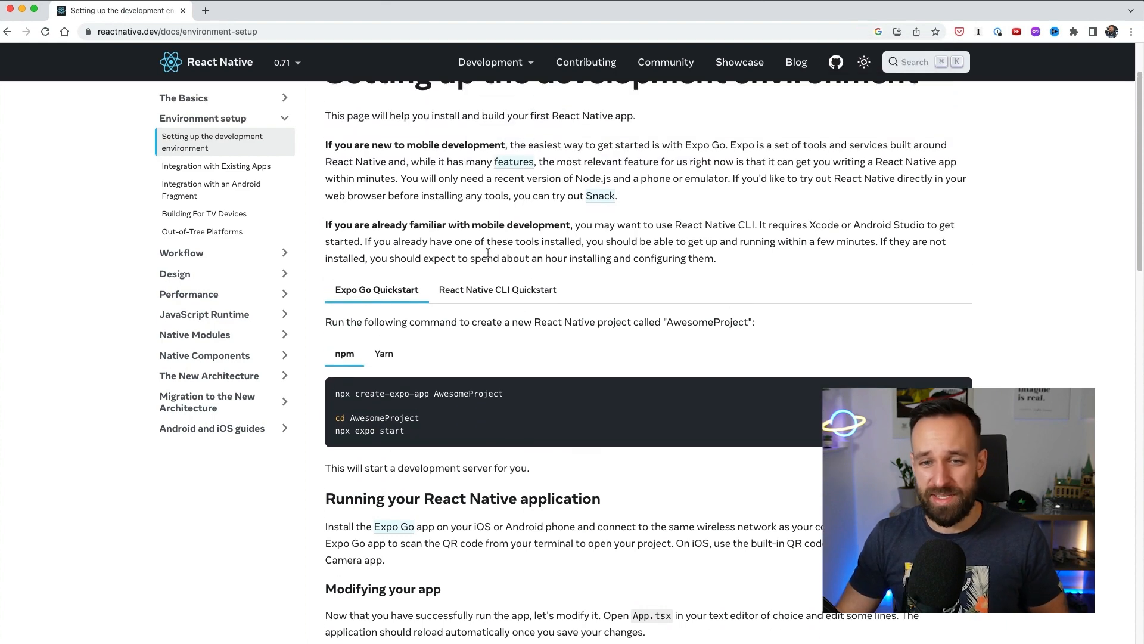
click(497, 289)
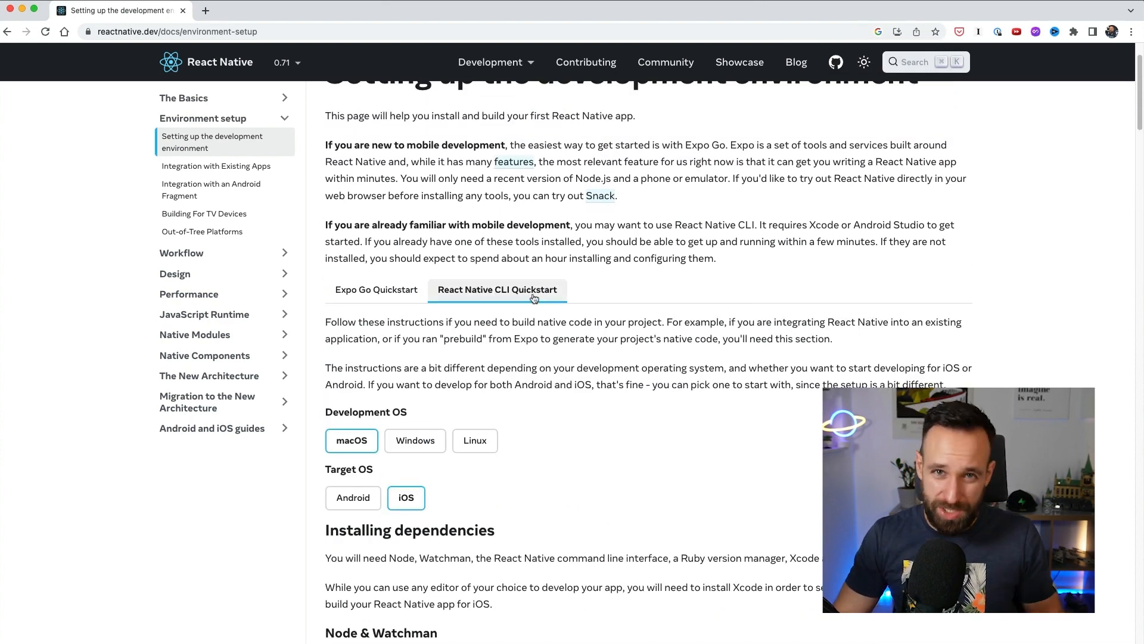
scroll(down, 3)
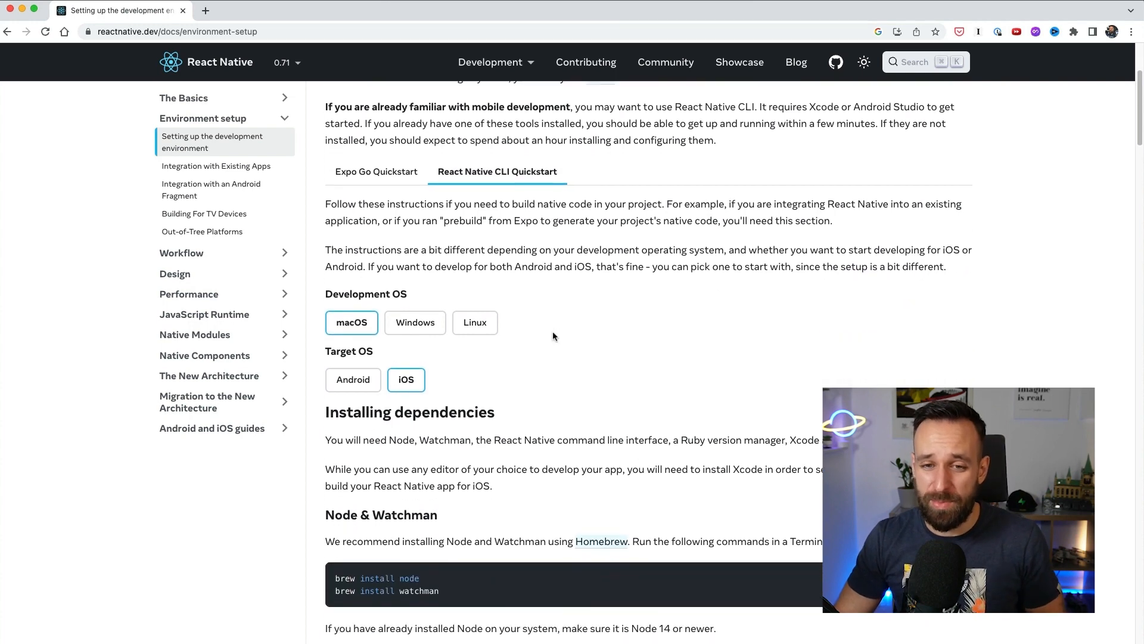
scroll(down, 3)
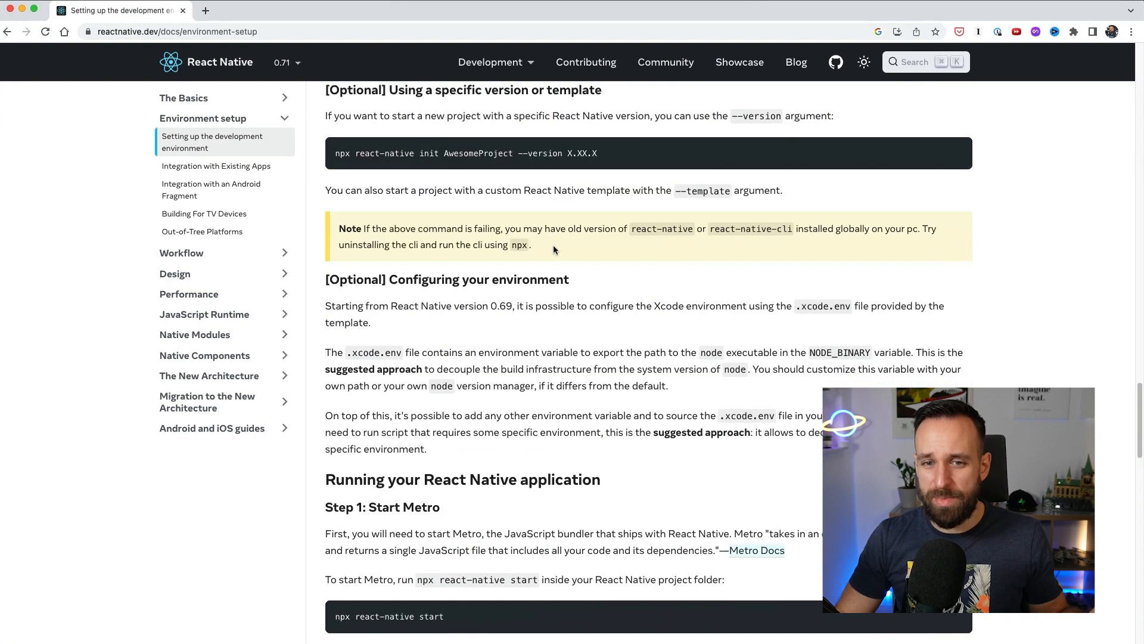
scroll(up, 3)
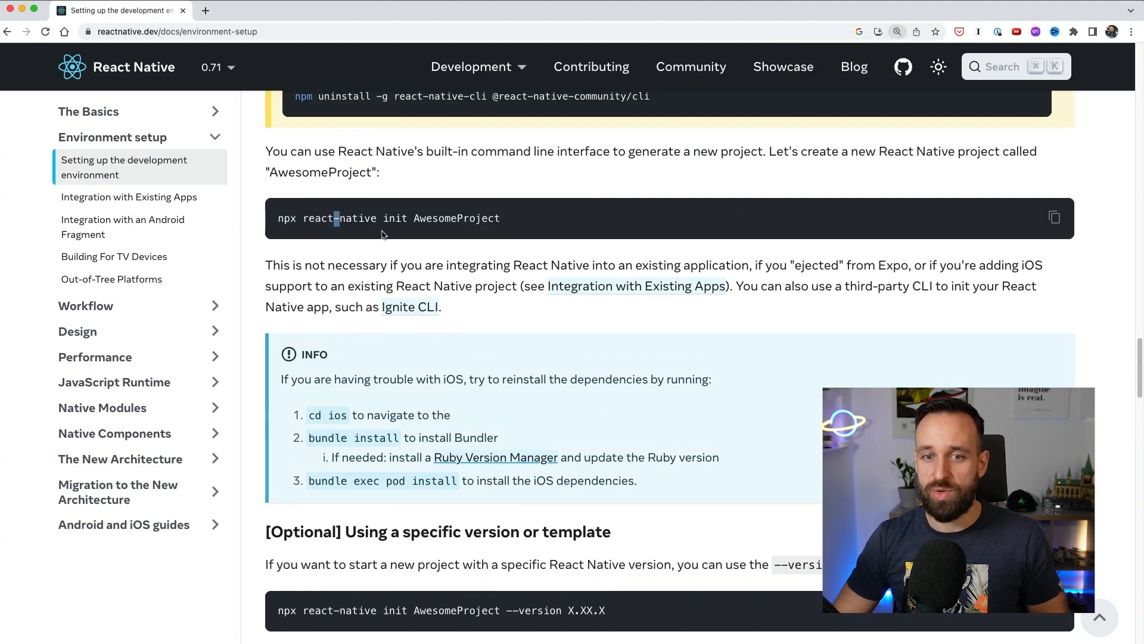
scroll(down, 3)
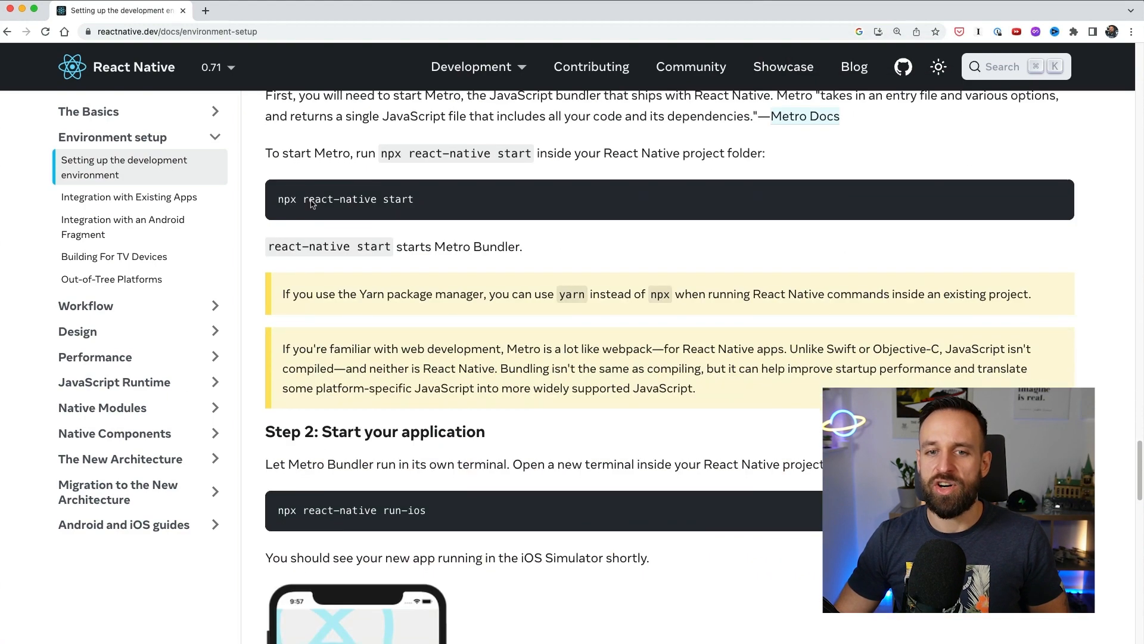
mouse_move(446, 253)
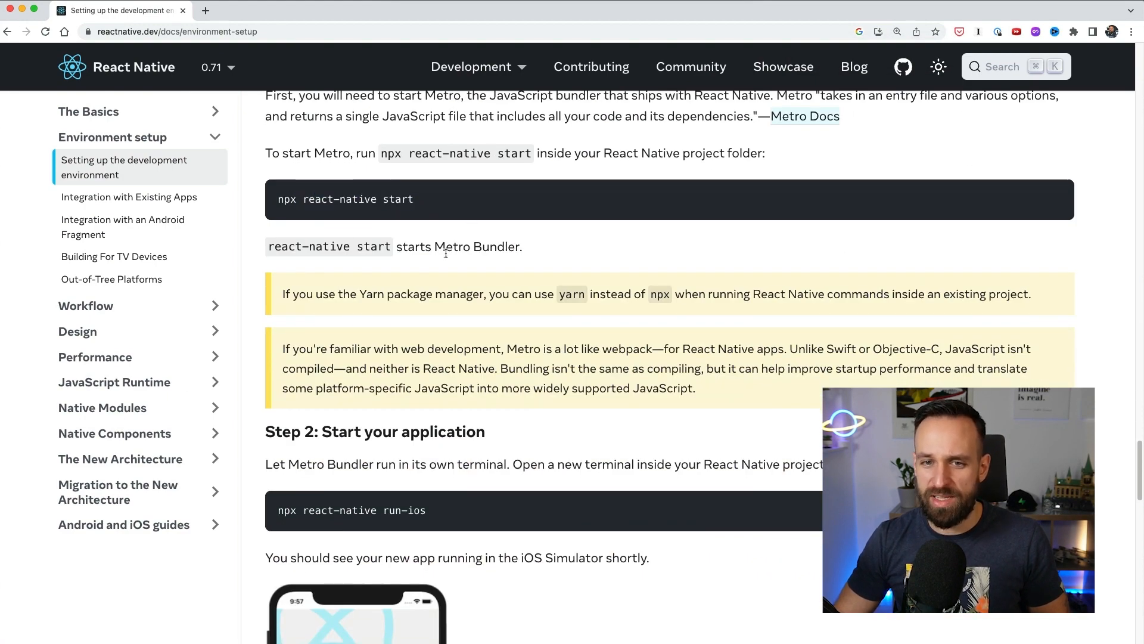
scroll(down, 3)
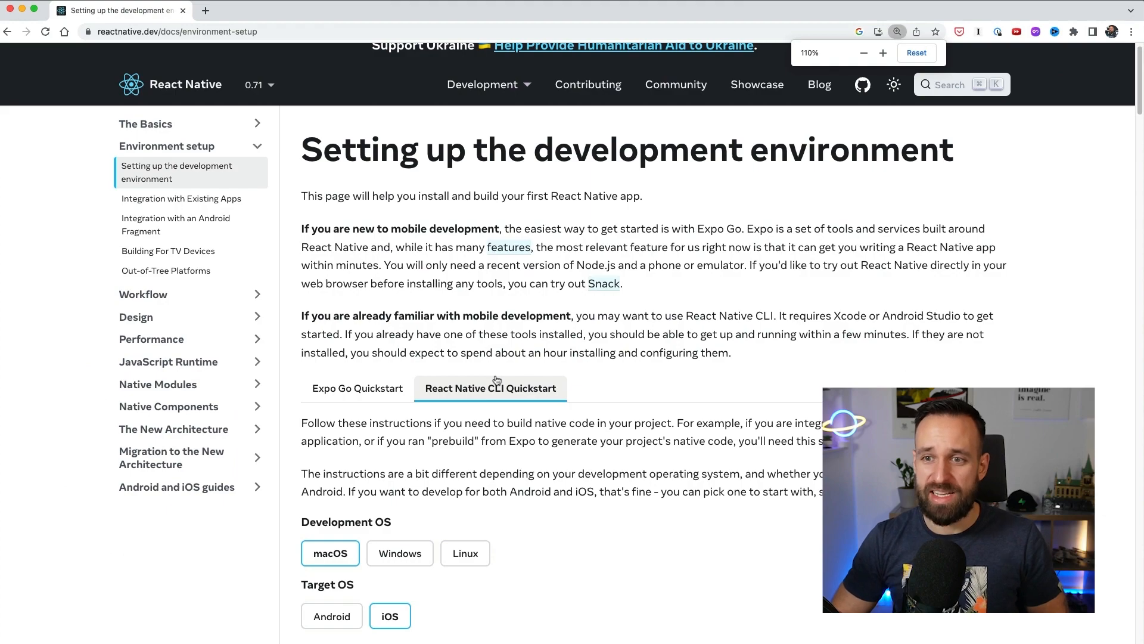
click(357, 387)
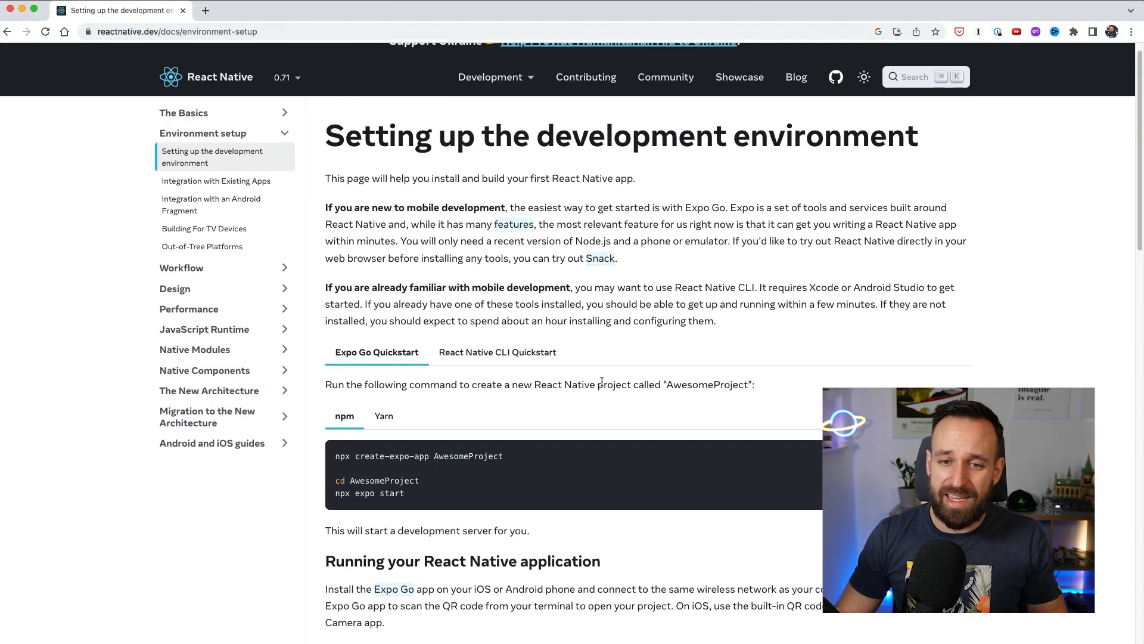
Step: Open the Expo Go page (expo.dev/client) in a new tab and return to it after revisiting the guide
scroll(down, 3)
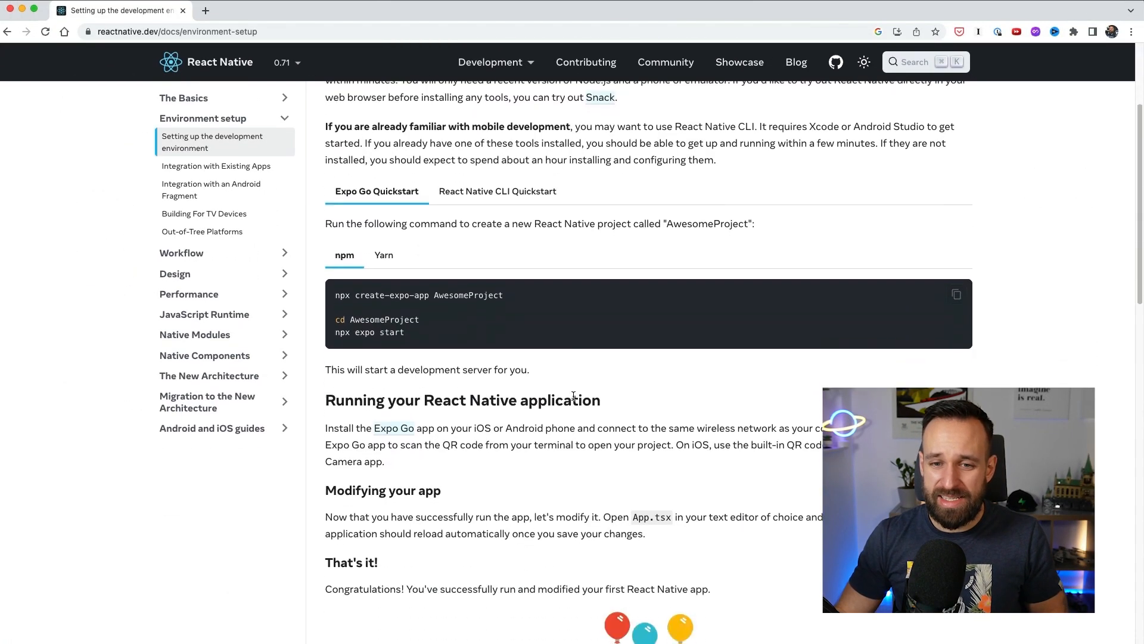
scroll(down, 3)
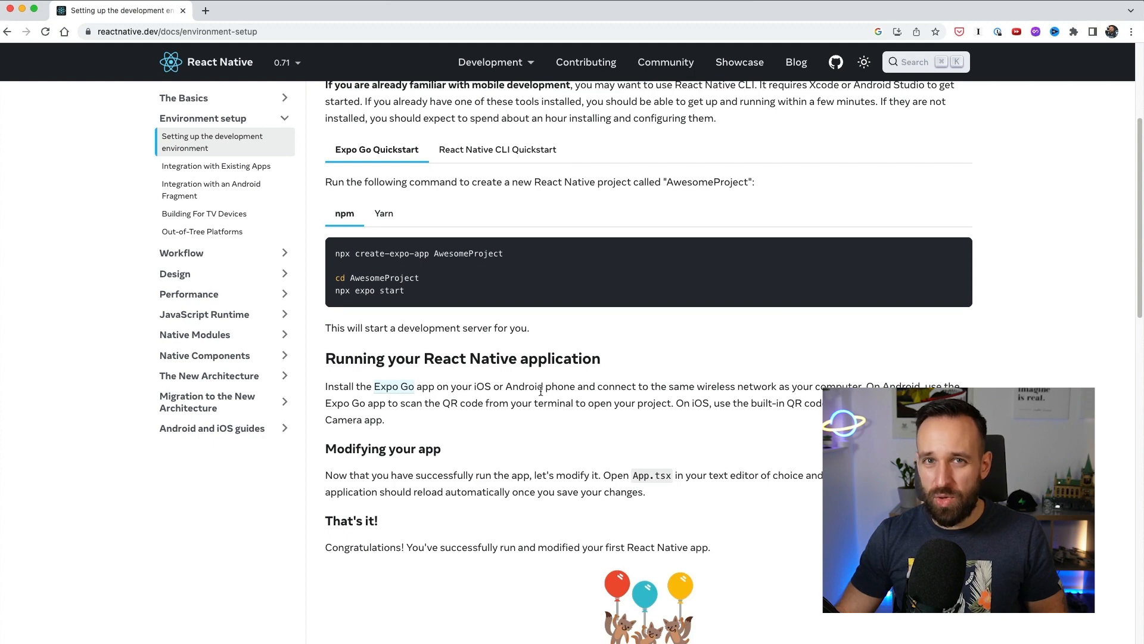
click(394, 387)
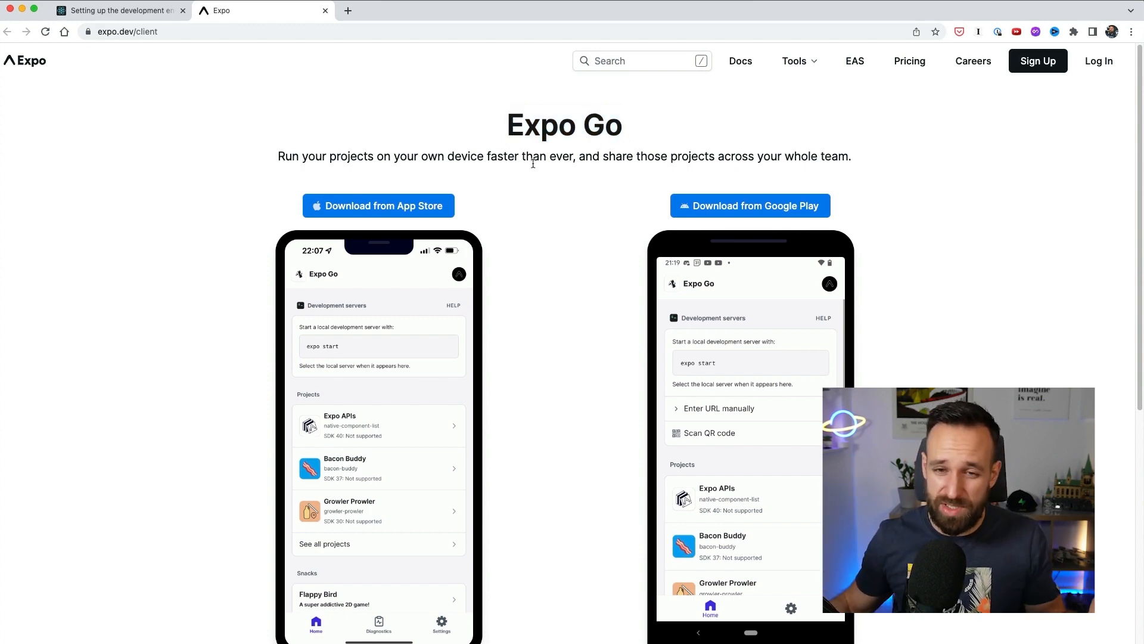
click(120, 10)
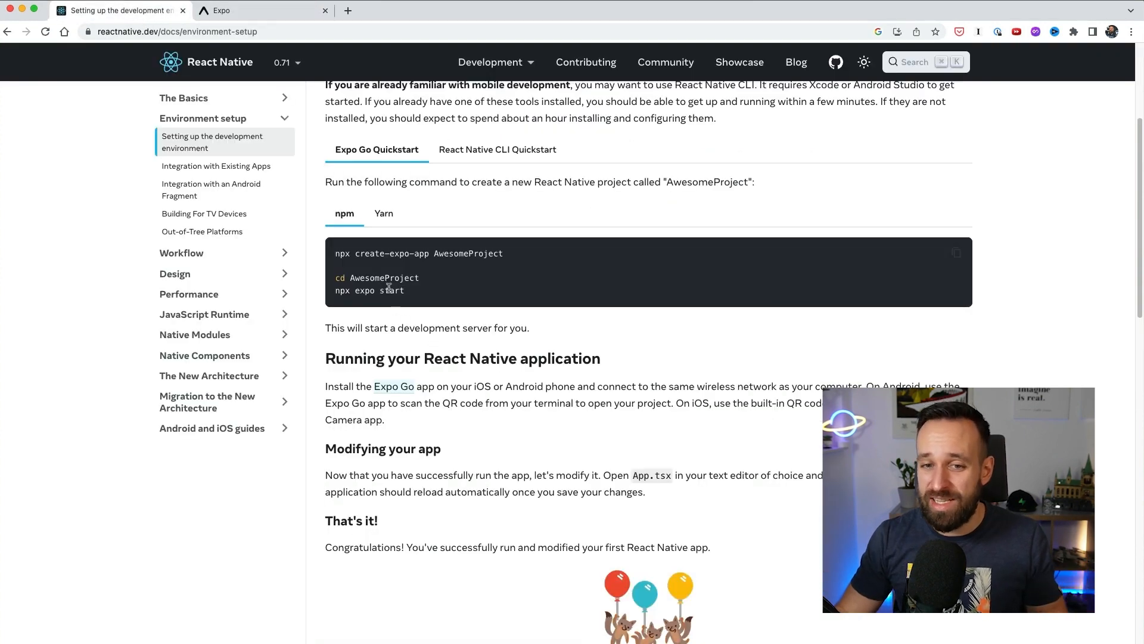
drag(335, 253, 405, 290)
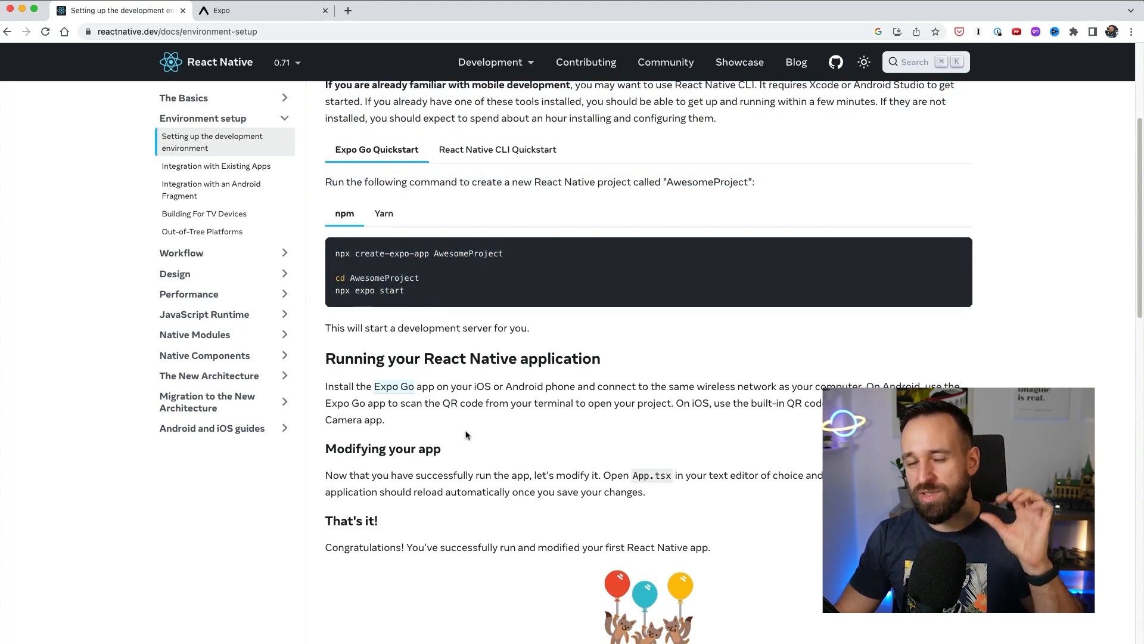
click(248, 10)
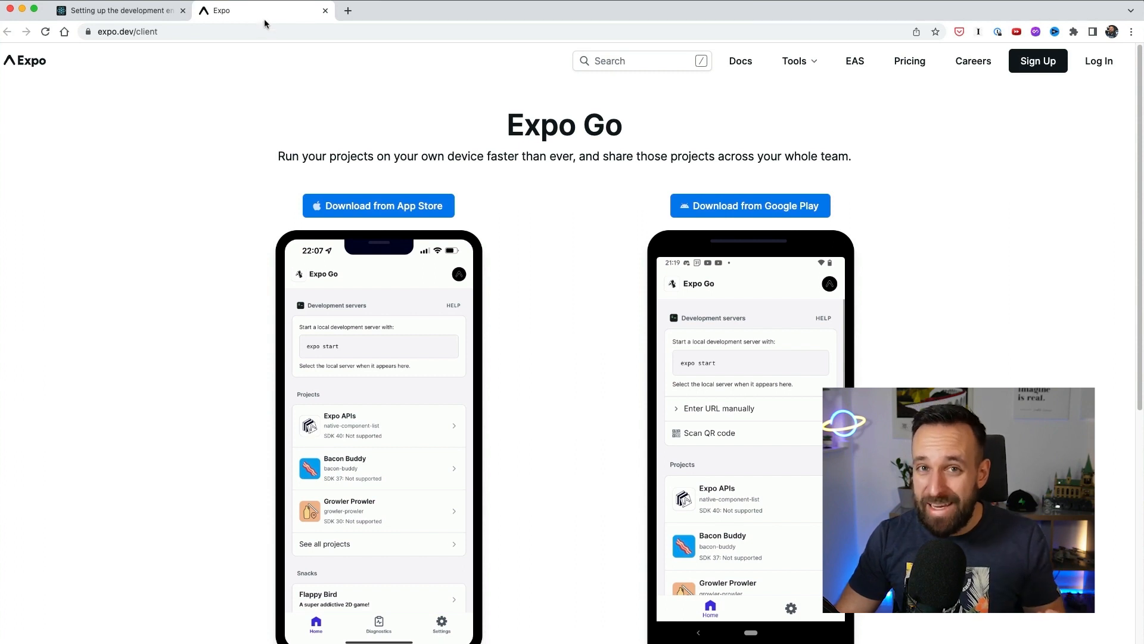
scroll(down, 3)
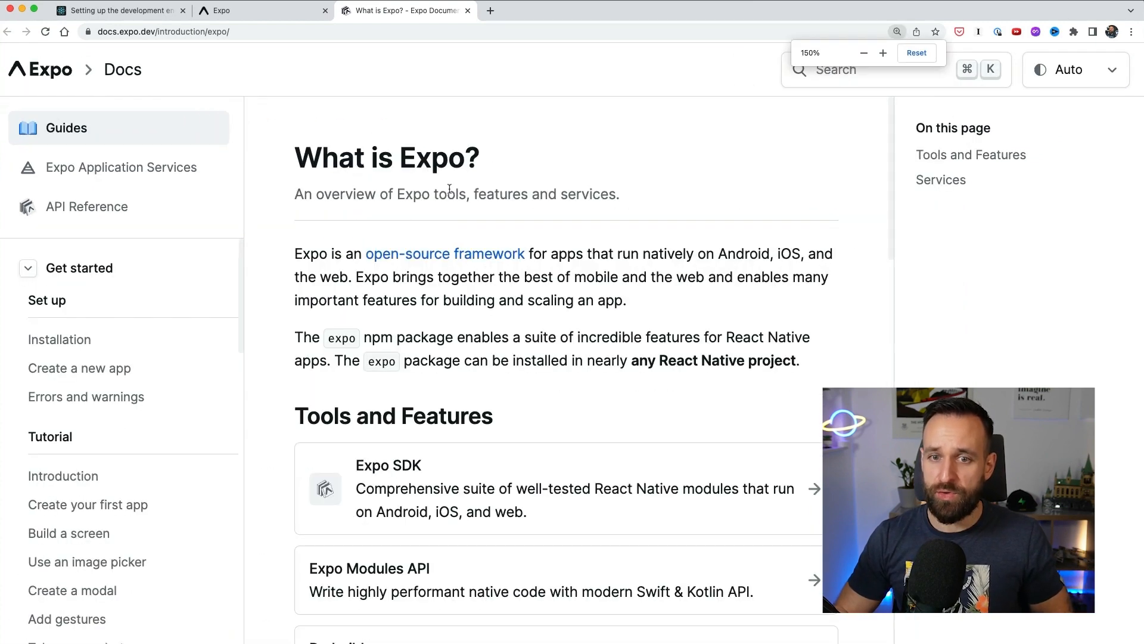
Step: Browse the Expo SDK API reference documentation
drag(600, 253, 829, 276)
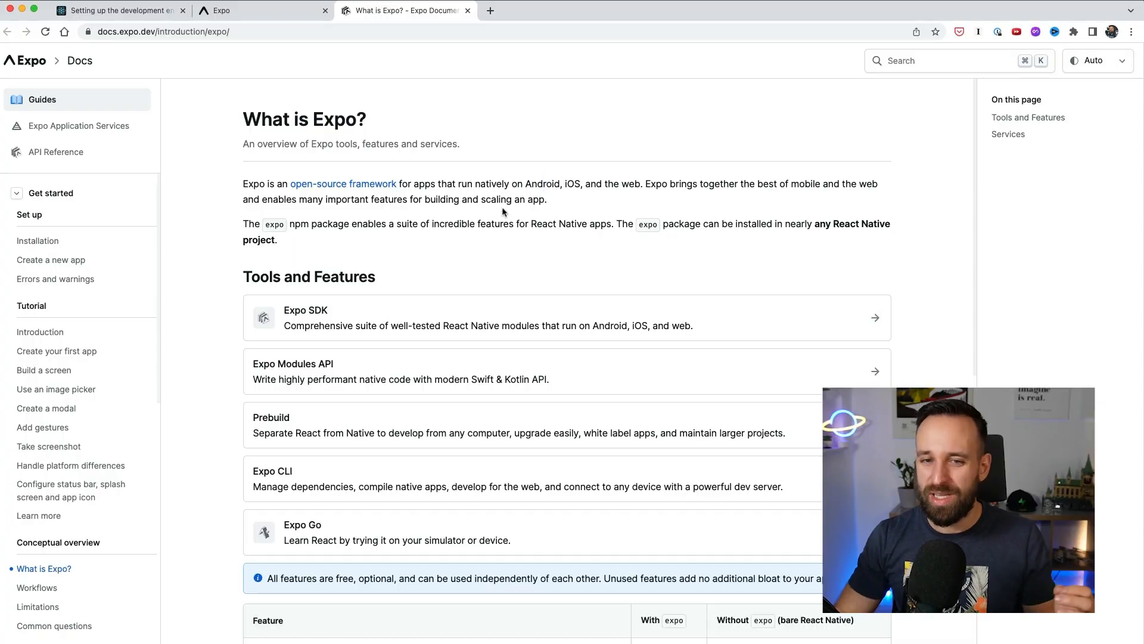
scroll(down, 3)
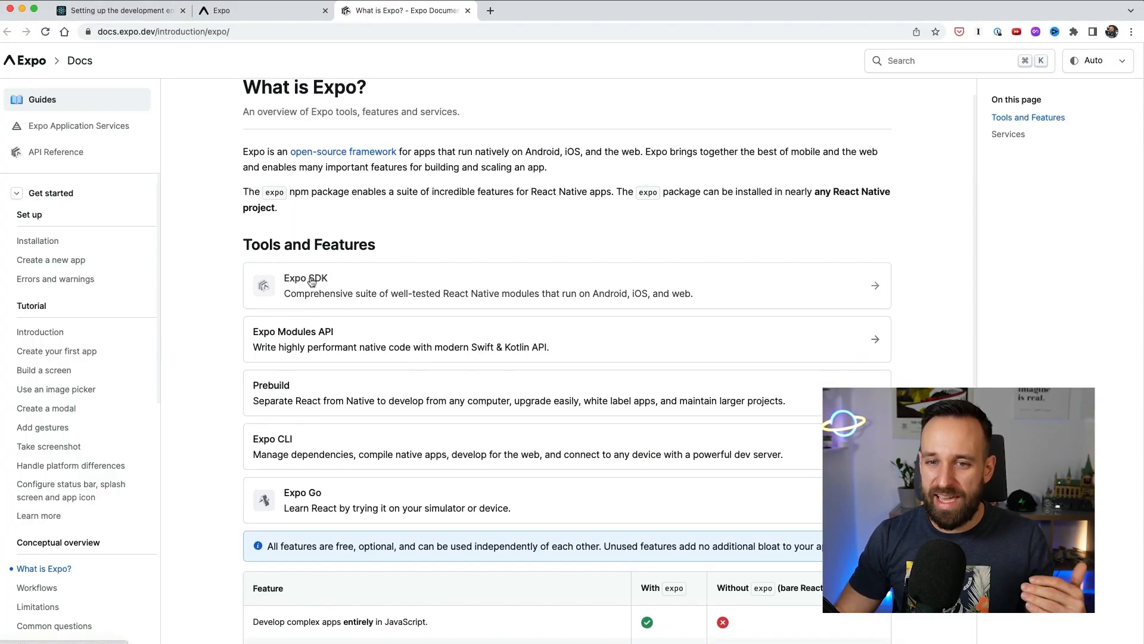
click(55, 152)
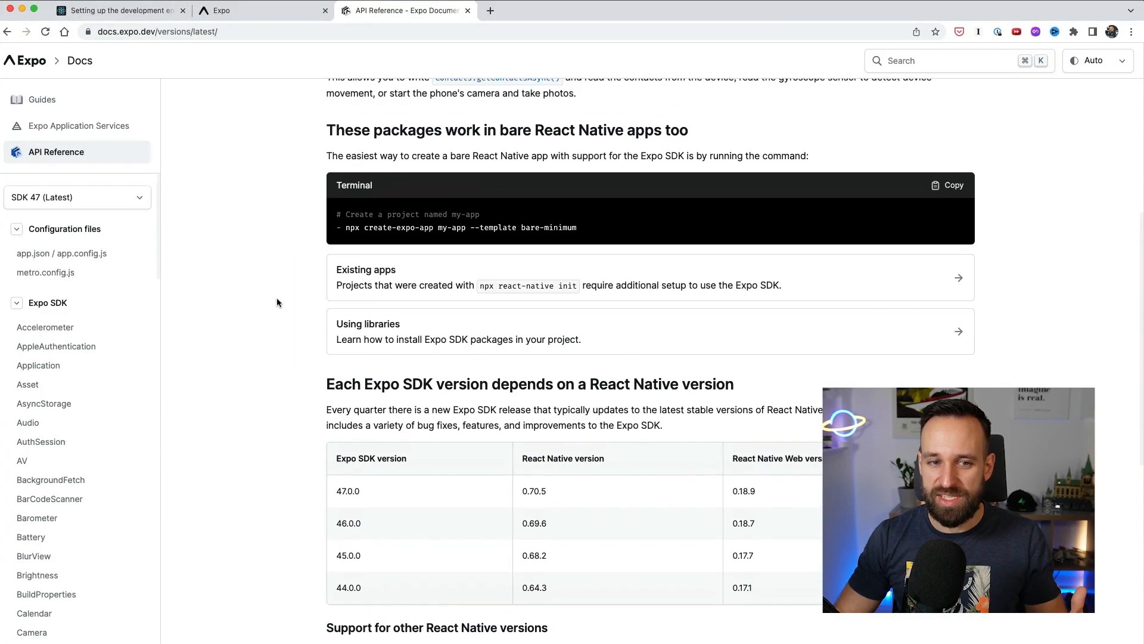
scroll(down, 3)
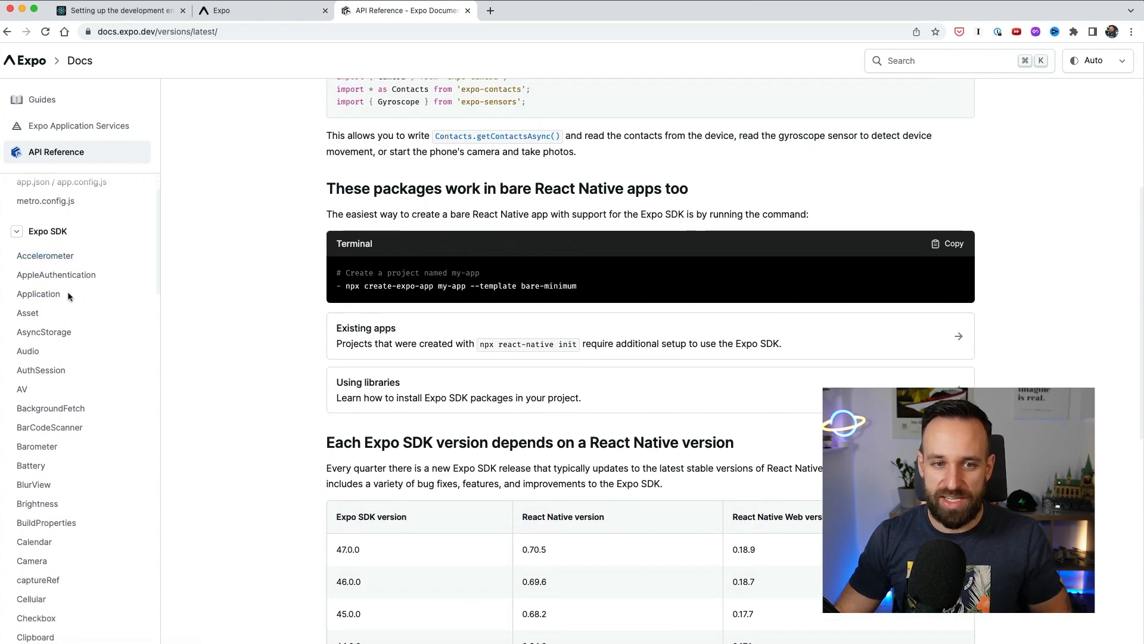
scroll(down, 3)
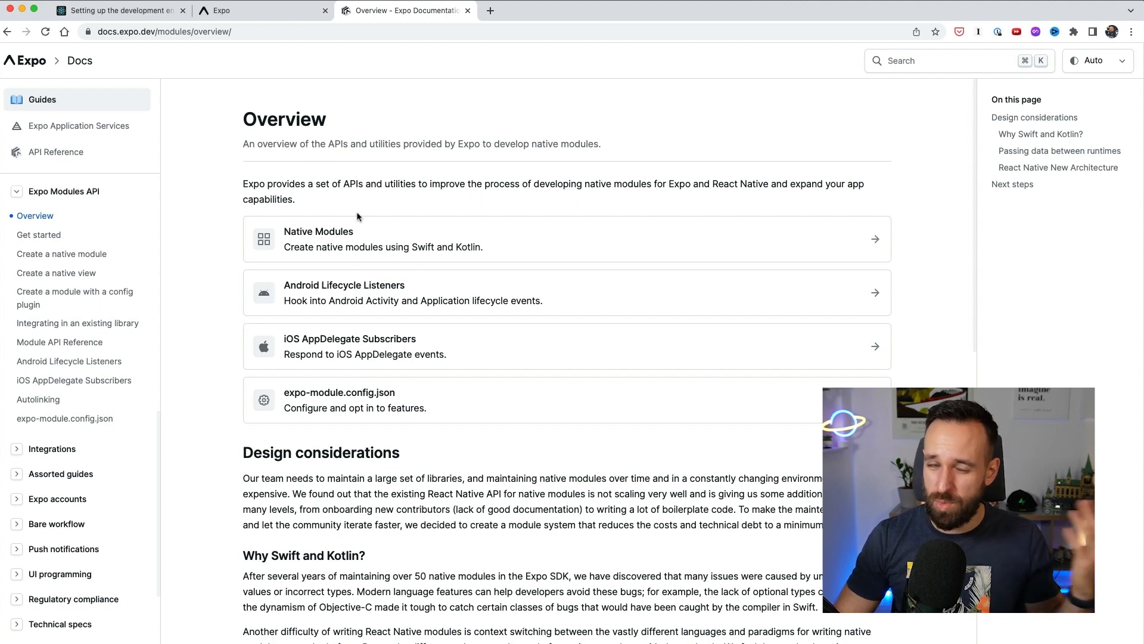
mouse_move(327, 215)
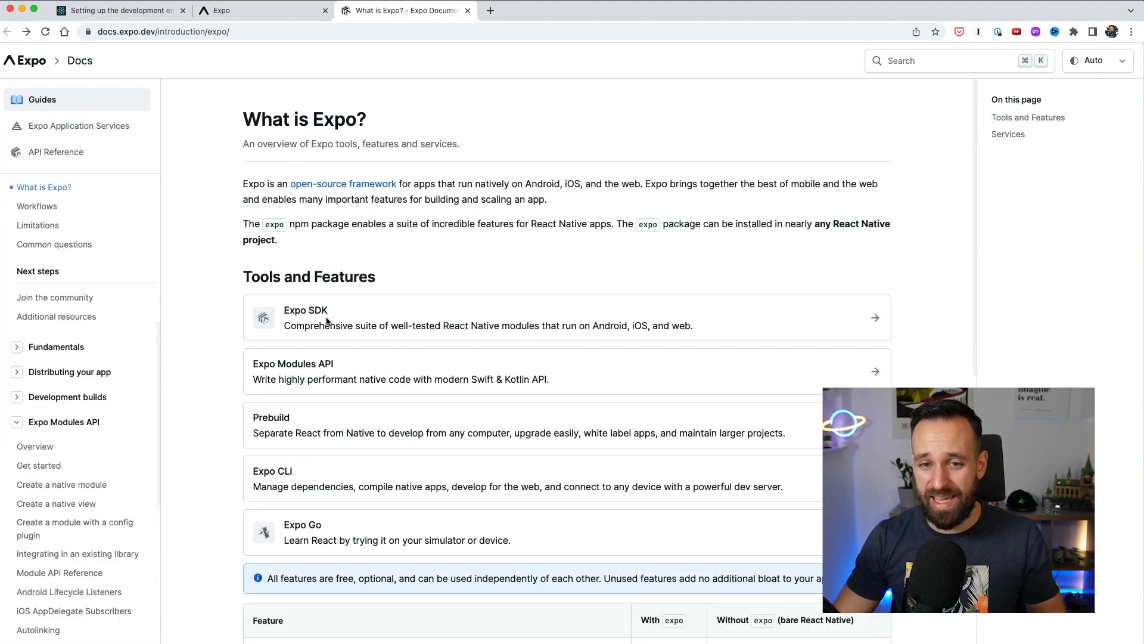
Step: Skim the Expo CLI docs page, then bring up the 'Expo vs React Native' video
scroll(down, 3)
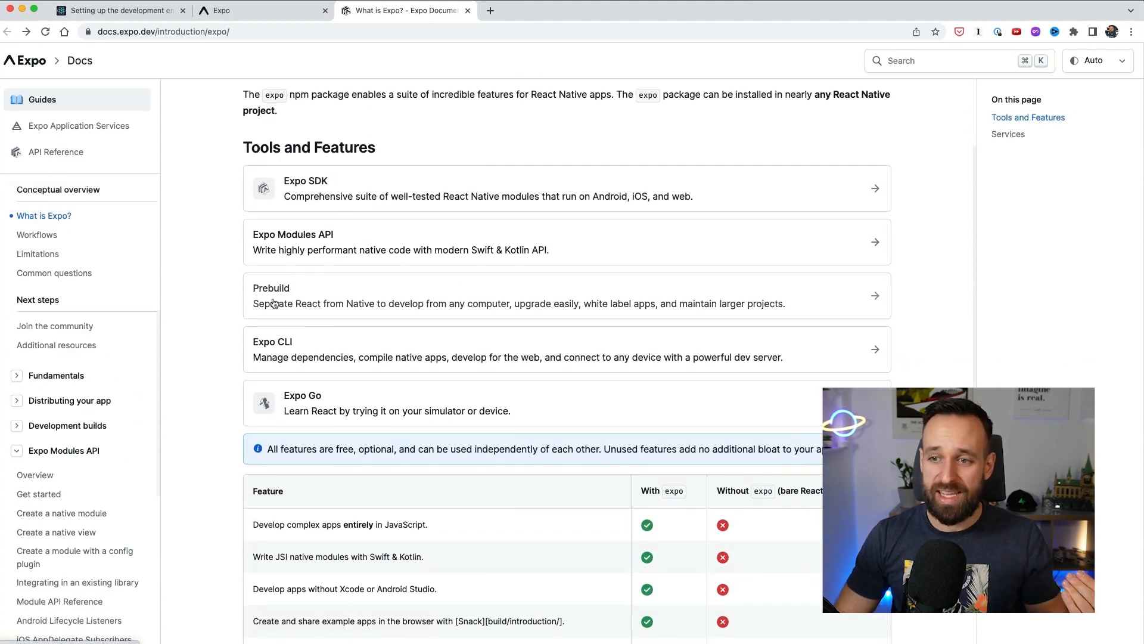
scroll(down, 3)
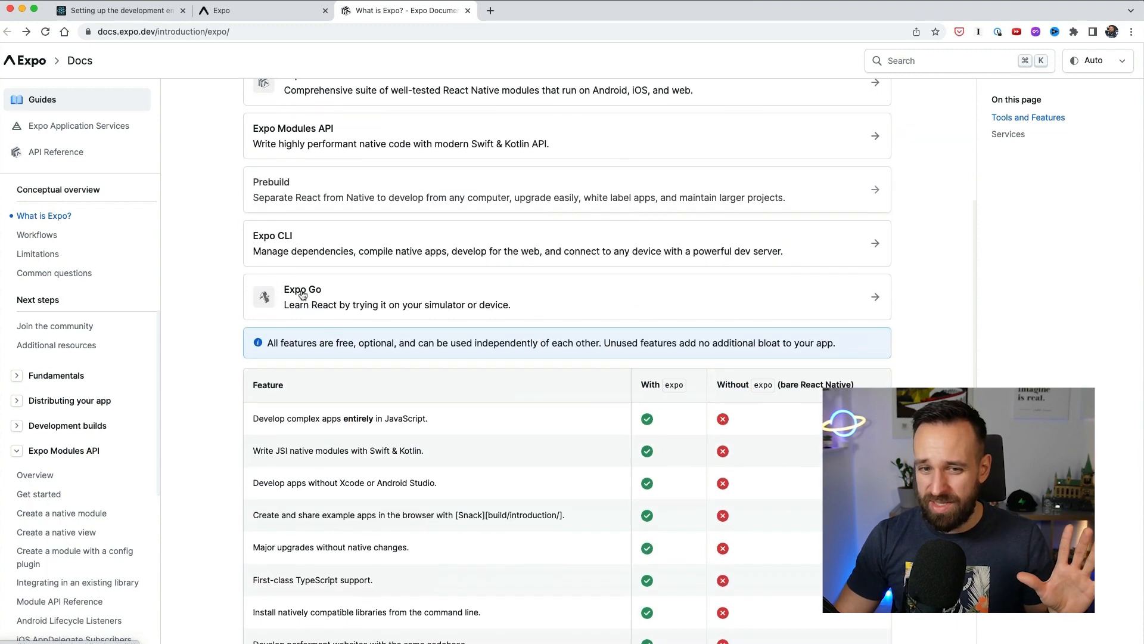
click(272, 235)
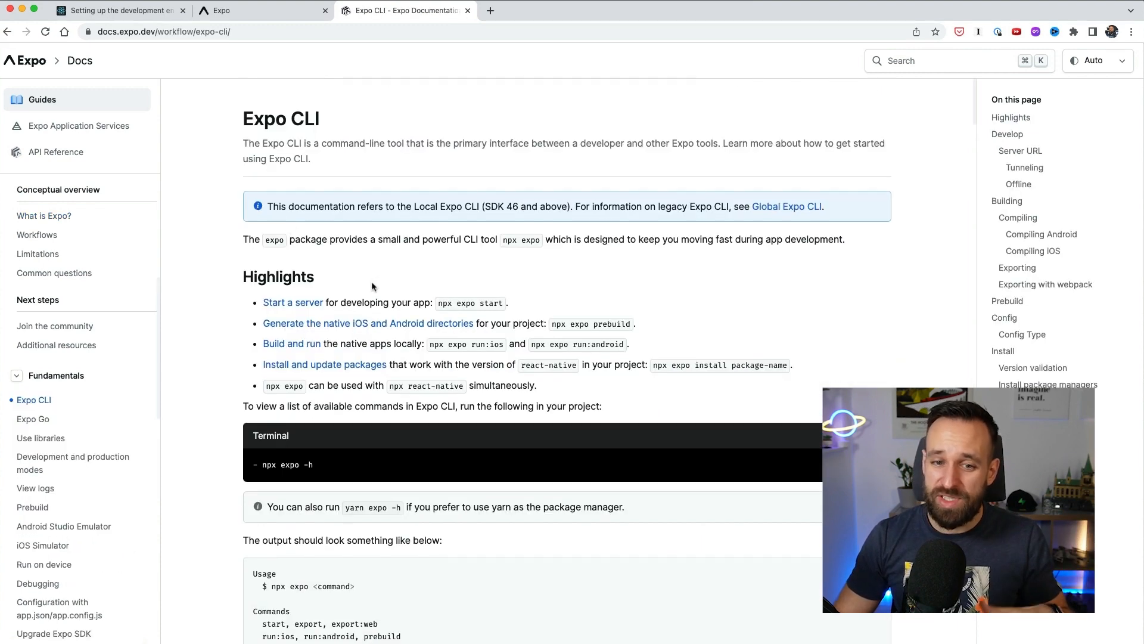
scroll(down, 3)
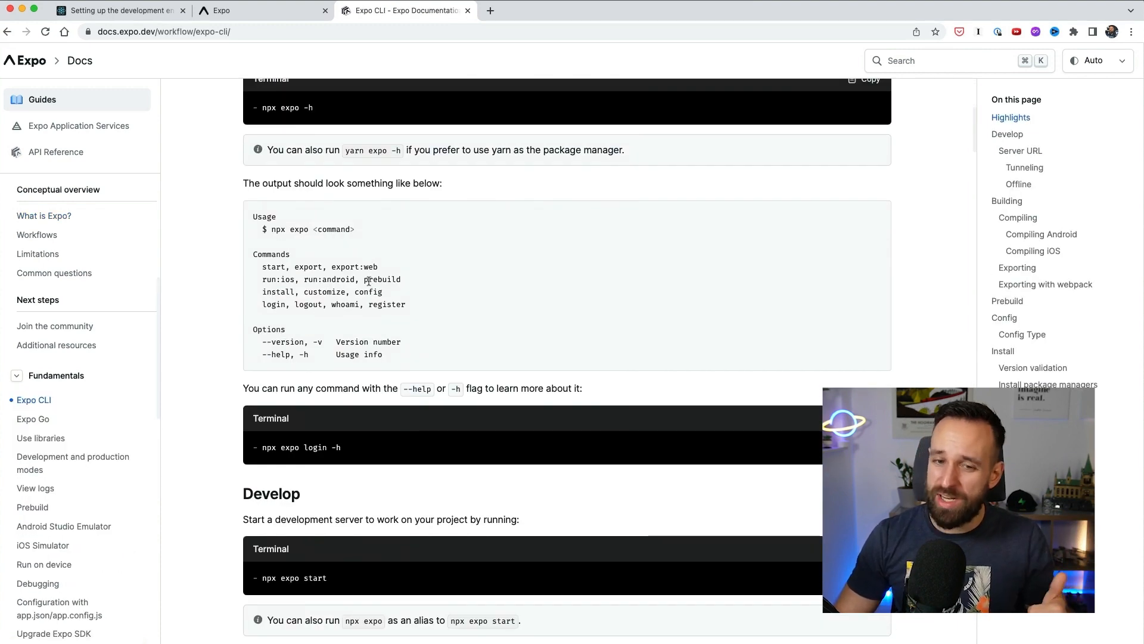
click(44, 216)
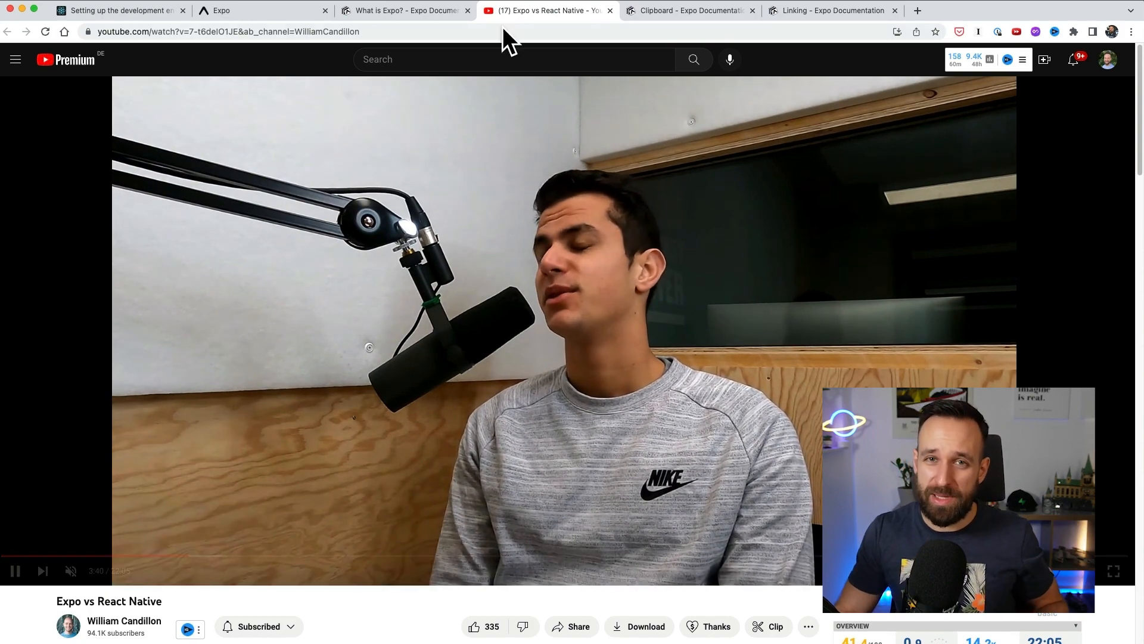
Step: Read the Linking guide's URL creation section, then switch to OneSignal's Expo SDK Setup page
click(686, 11)
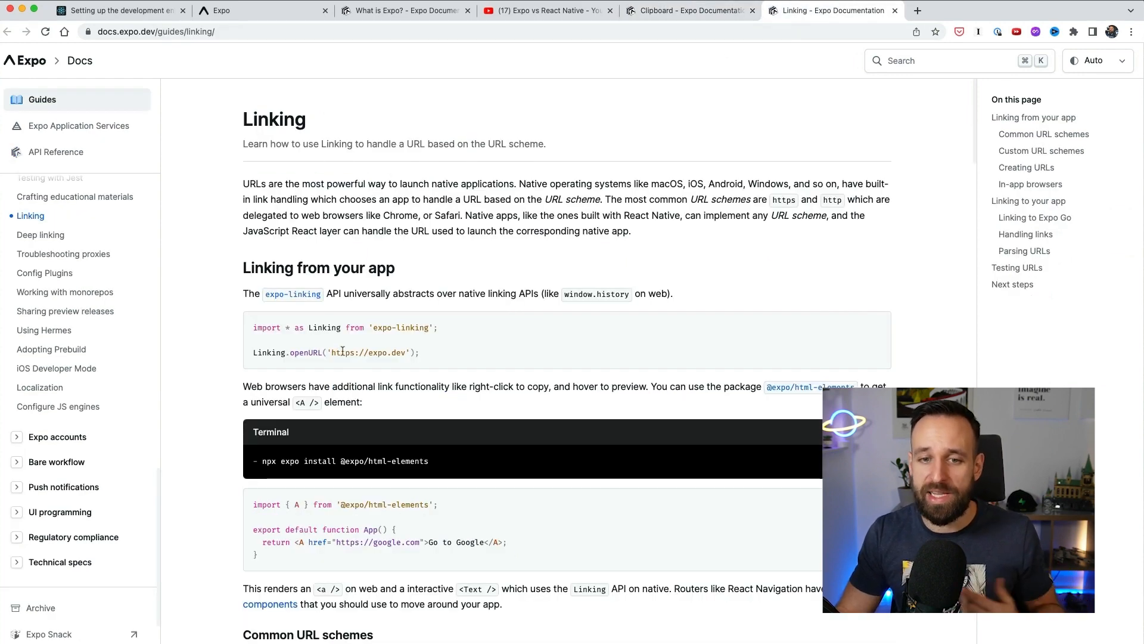
scroll(down, 3)
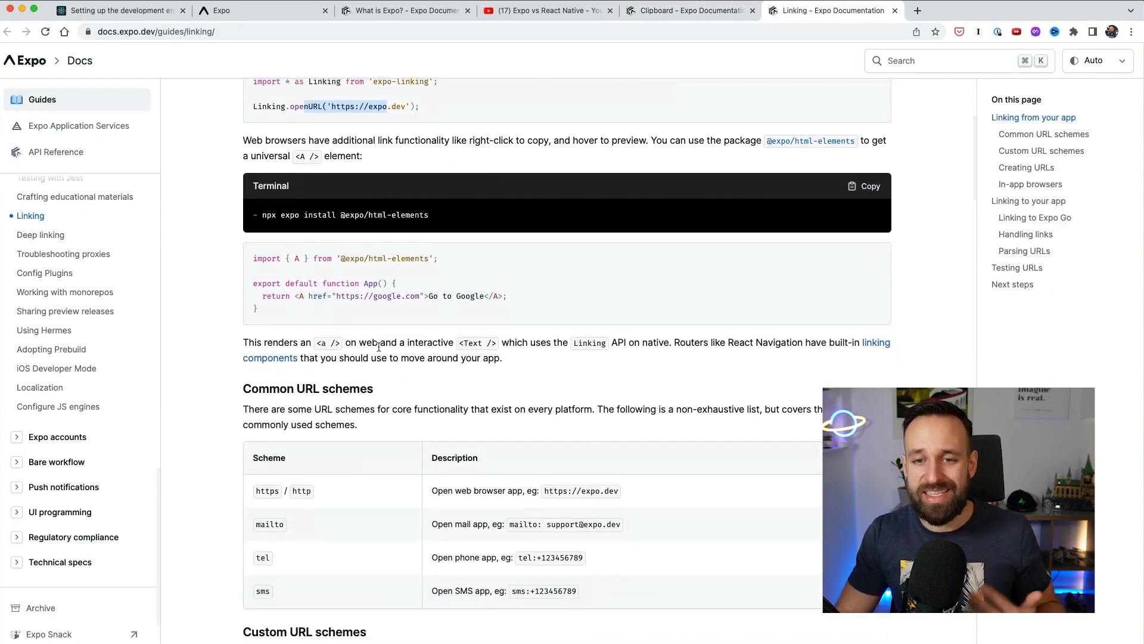
scroll(down, 3)
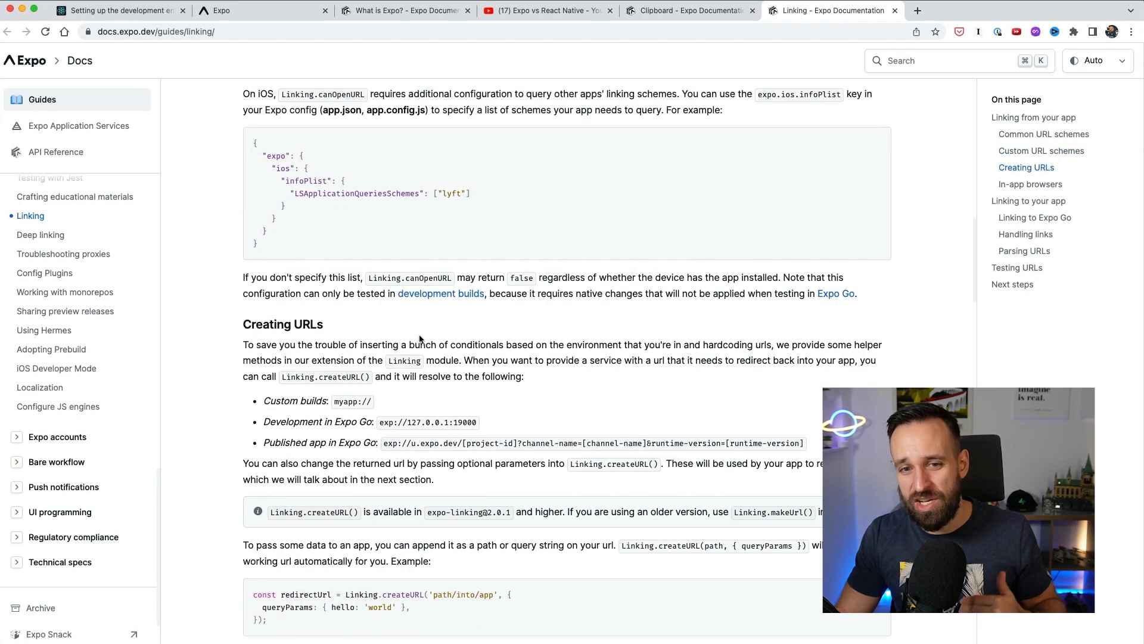
scroll(down, 3)
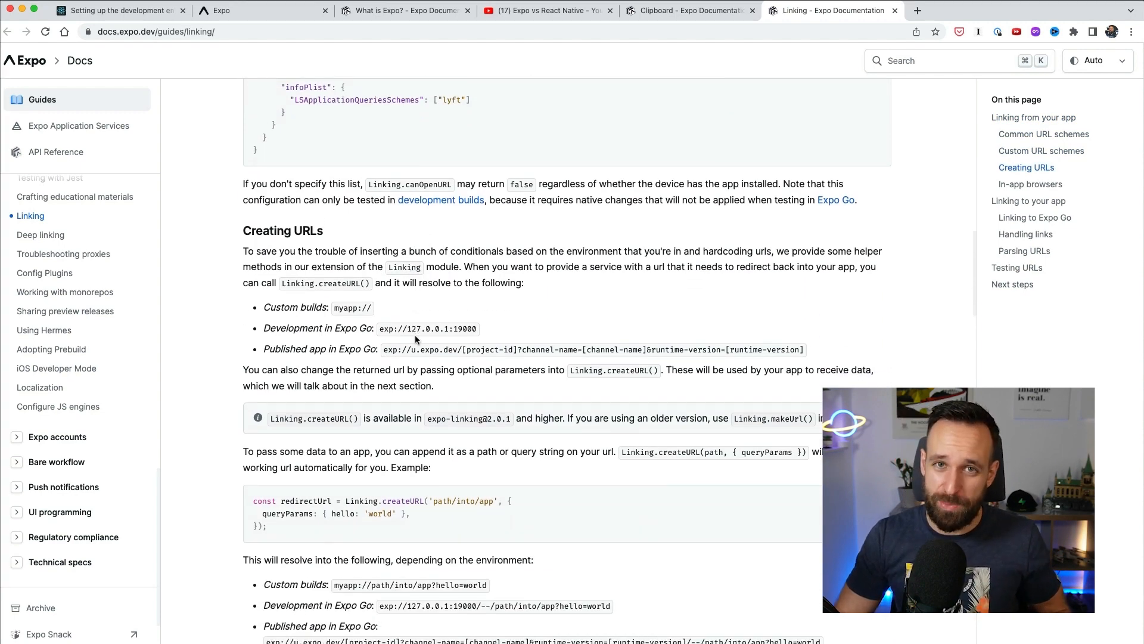
click(546, 11)
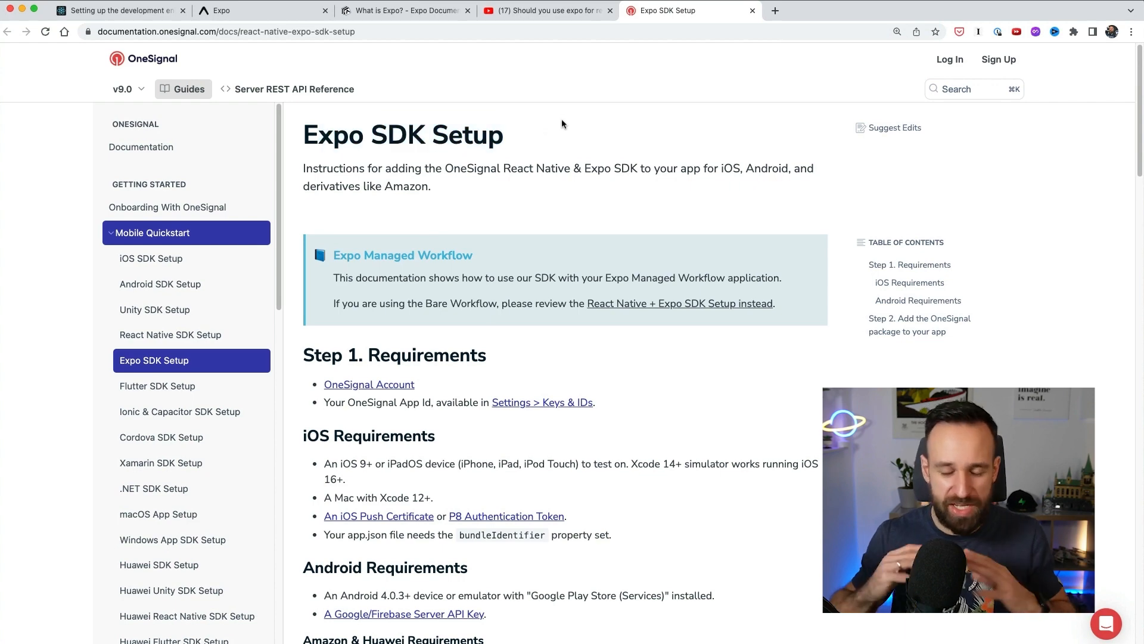
Step: View RevenueCat's Expo in-app purchase tutorial, then play Ben Awad's 'React Native CLI vs Expo' video
click(544, 11)
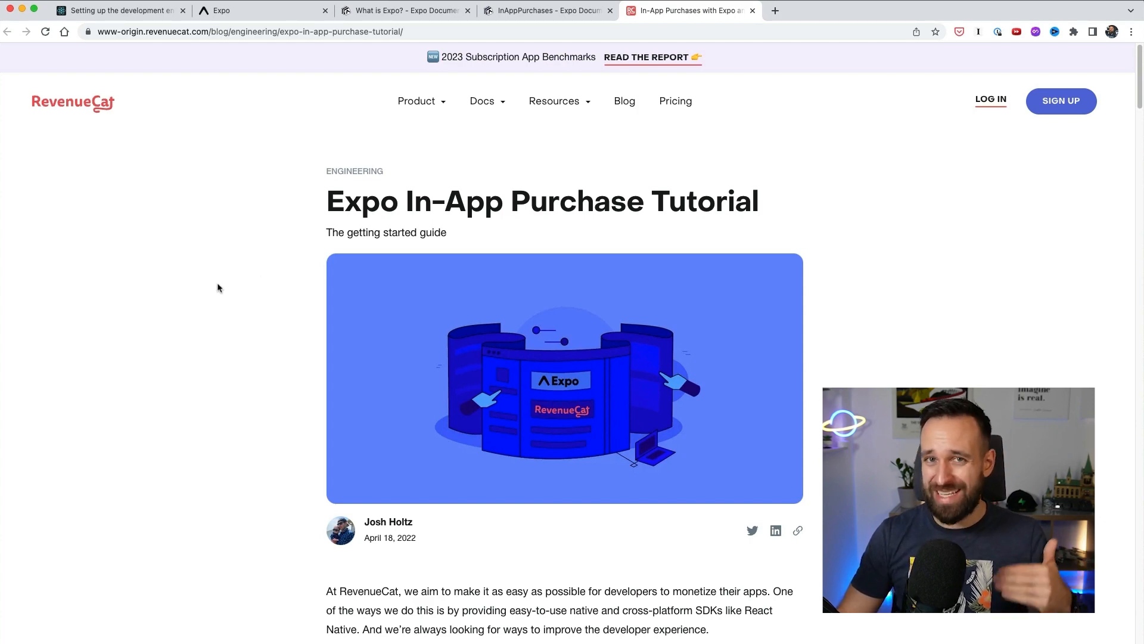
scroll(down, 3)
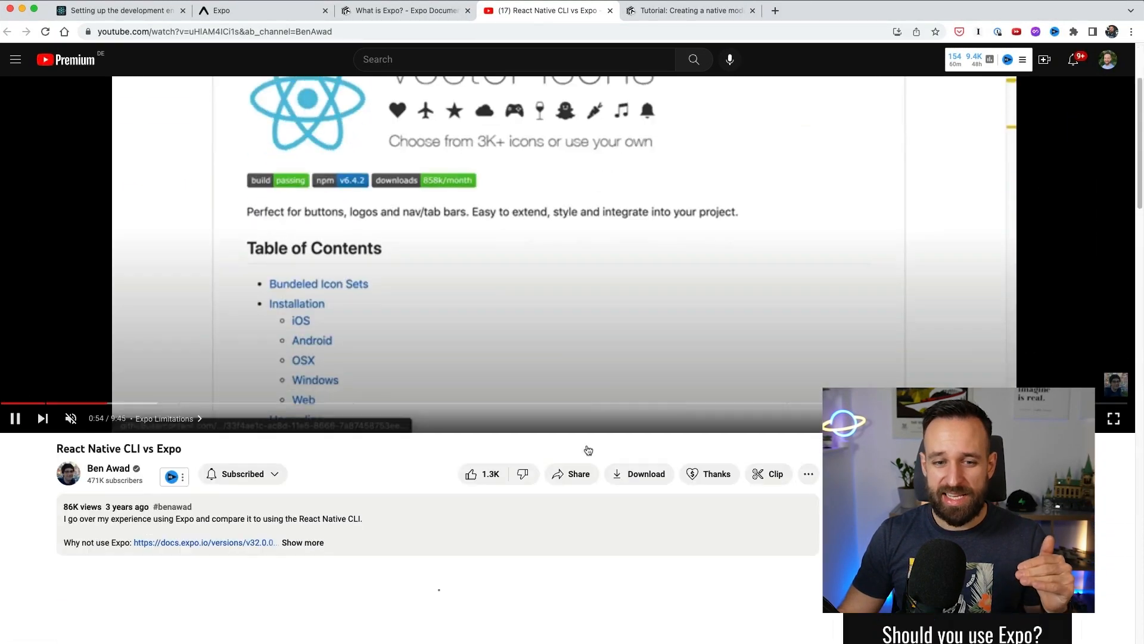
Step: Watch the video's react-native link section, then switch to the 'Creating a native module' tutorial
scroll(down, 3)
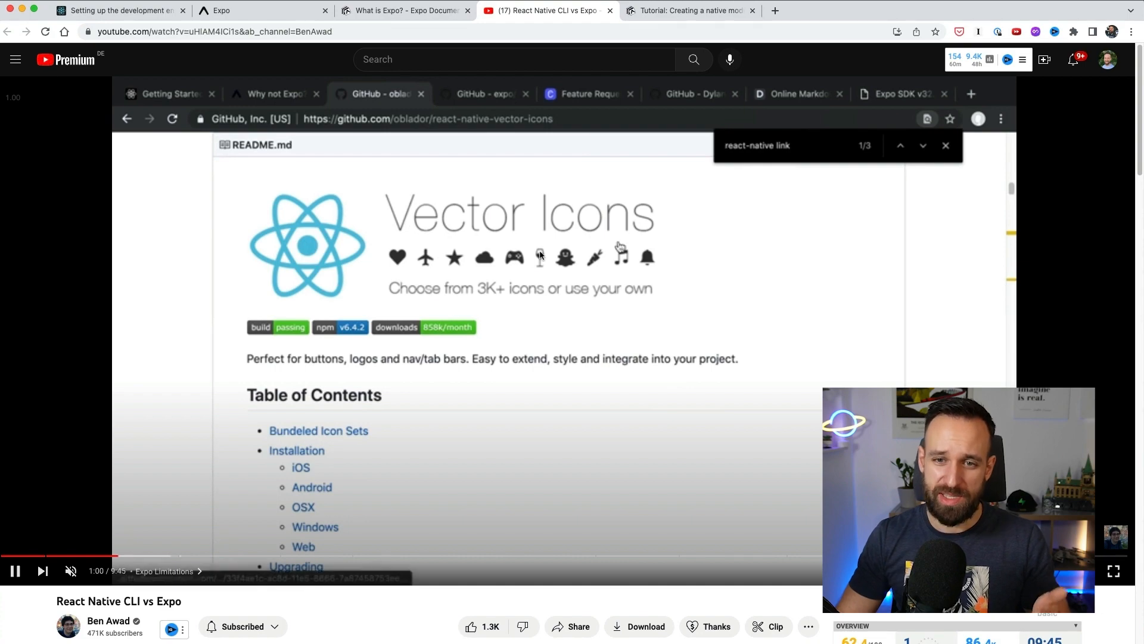
scroll(down, 3)
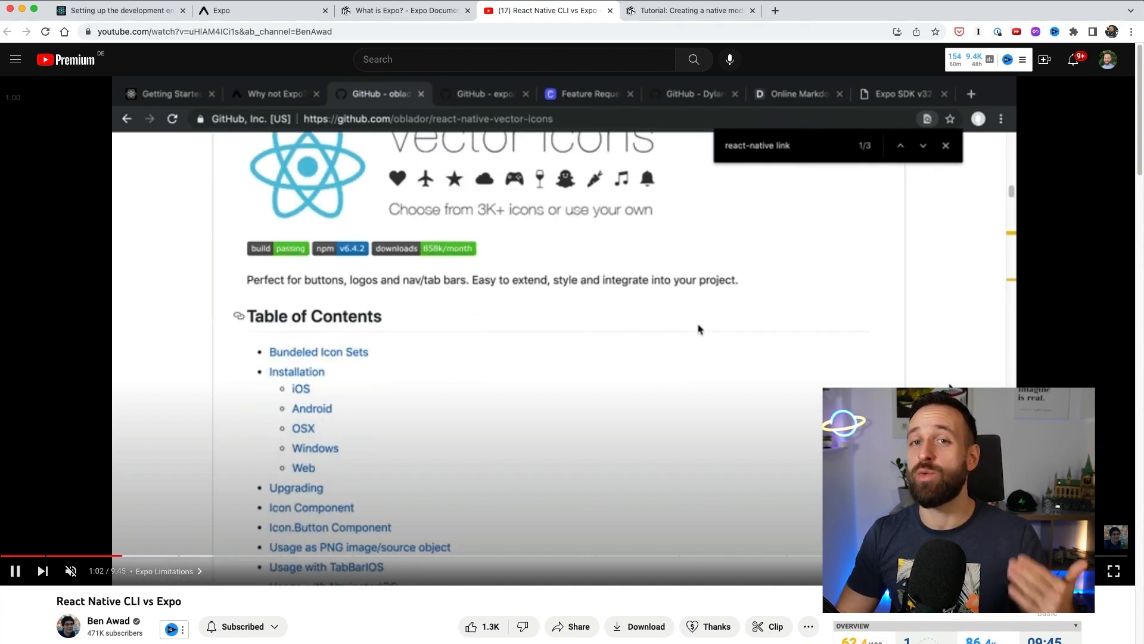
scroll(down, 3)
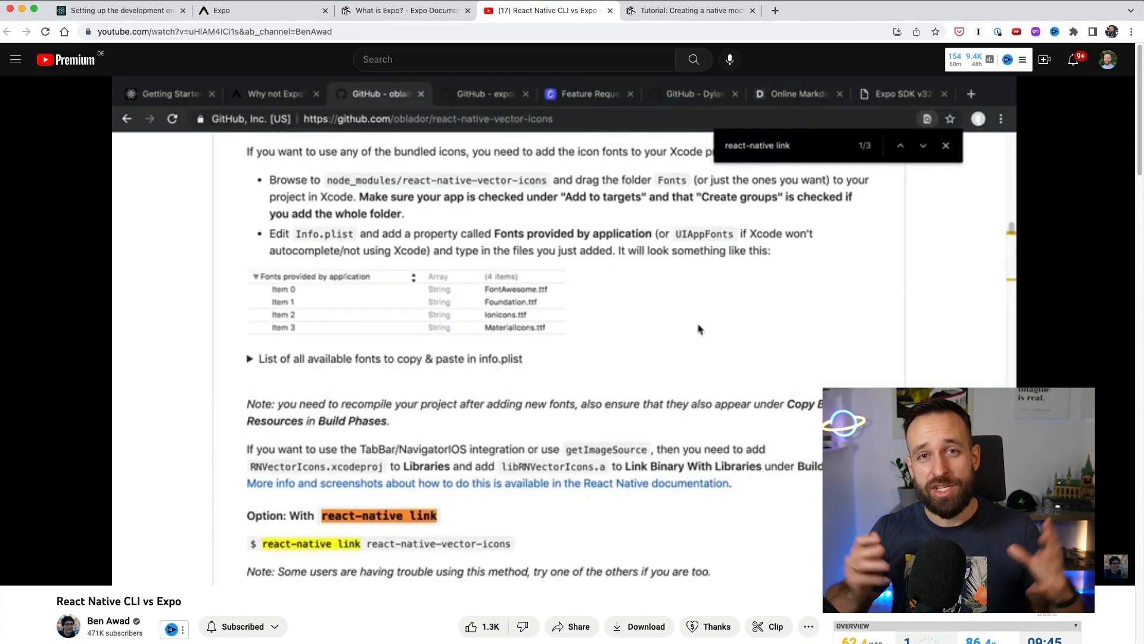
scroll(down, 3)
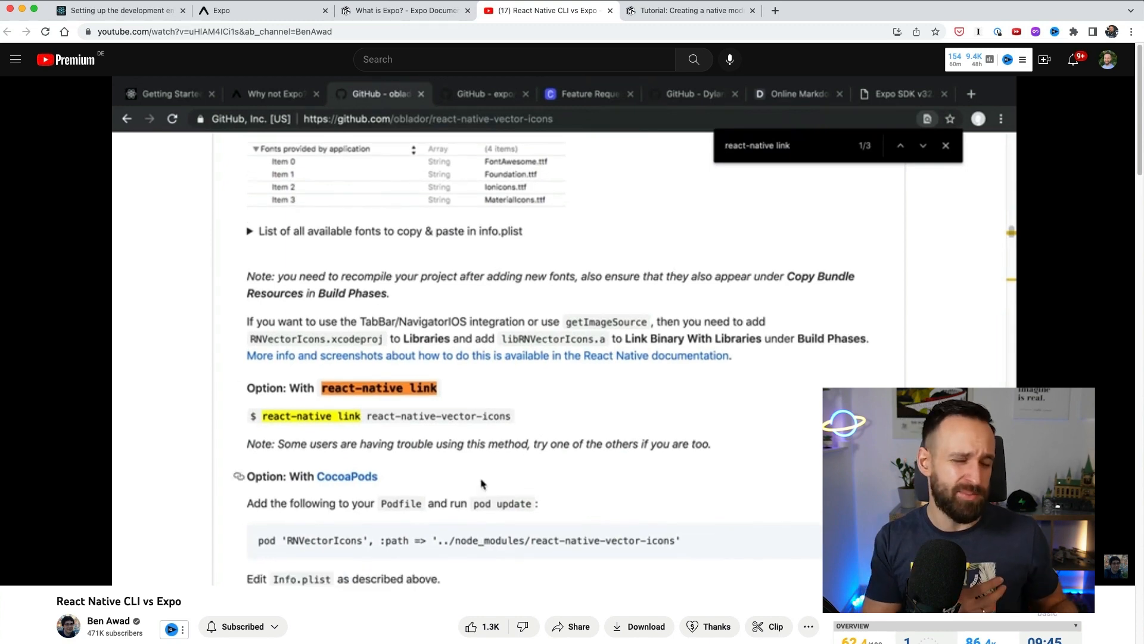
scroll(down, 3)
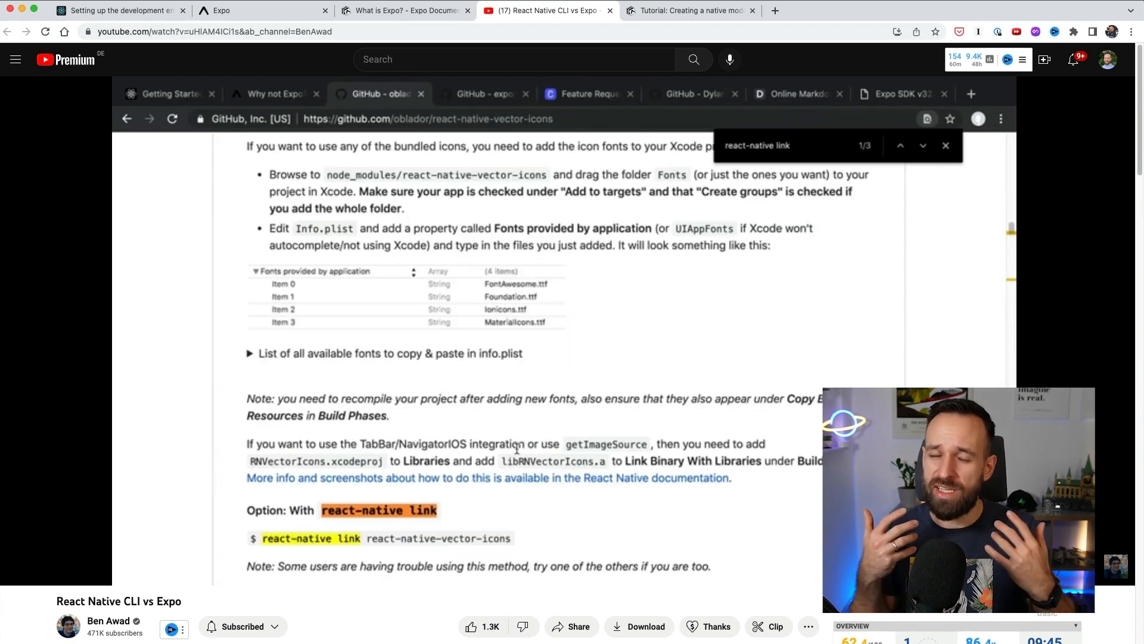
click(688, 10)
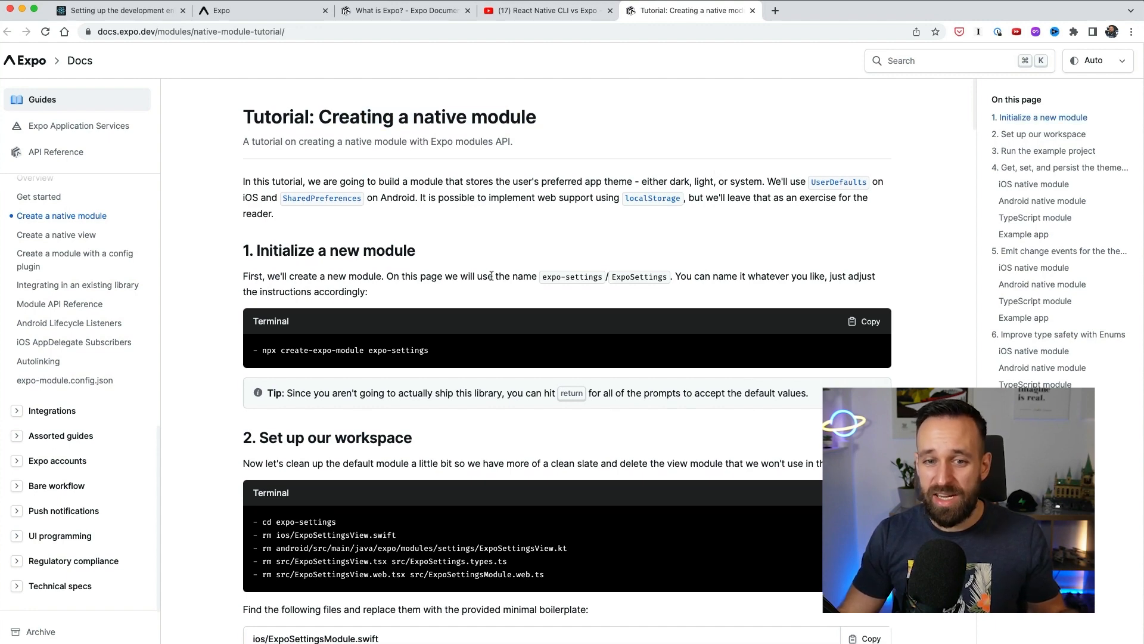
Step: Scroll through the tutorial's Kotlin and TypeScript modules, then open the Prebuild page's Usage section
scroll(down, 3)
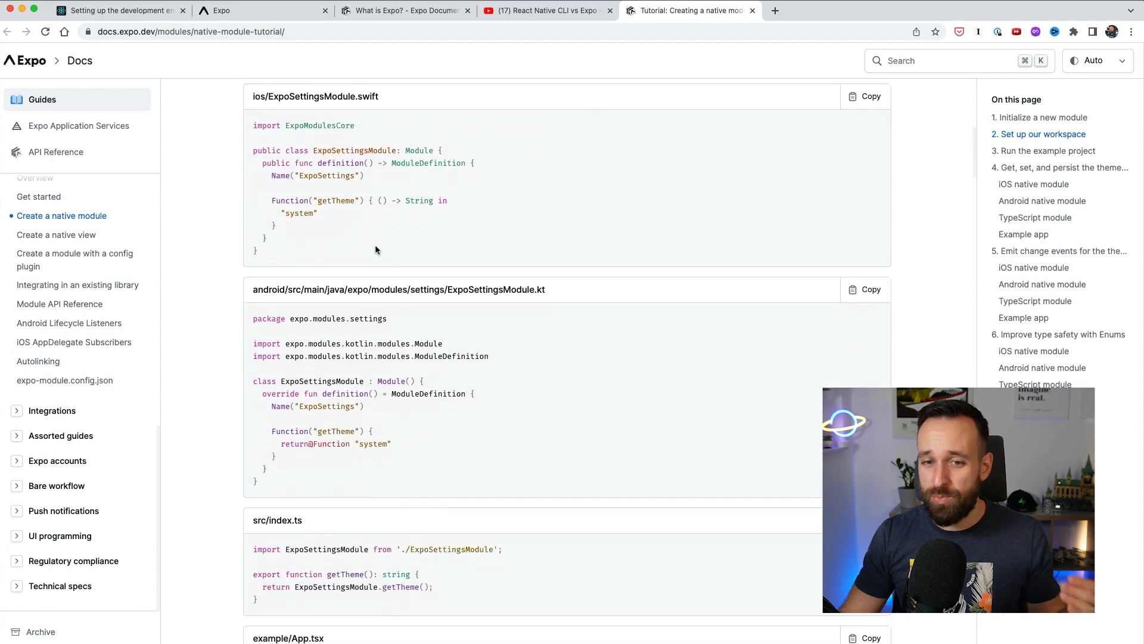
scroll(down, 3)
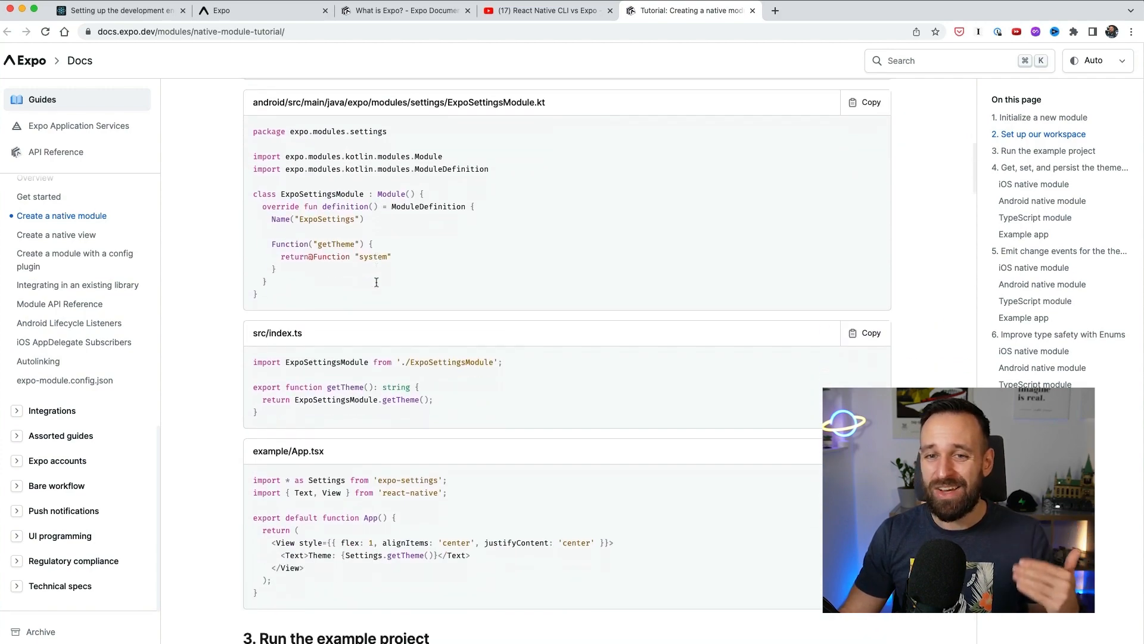
scroll(down, 3)
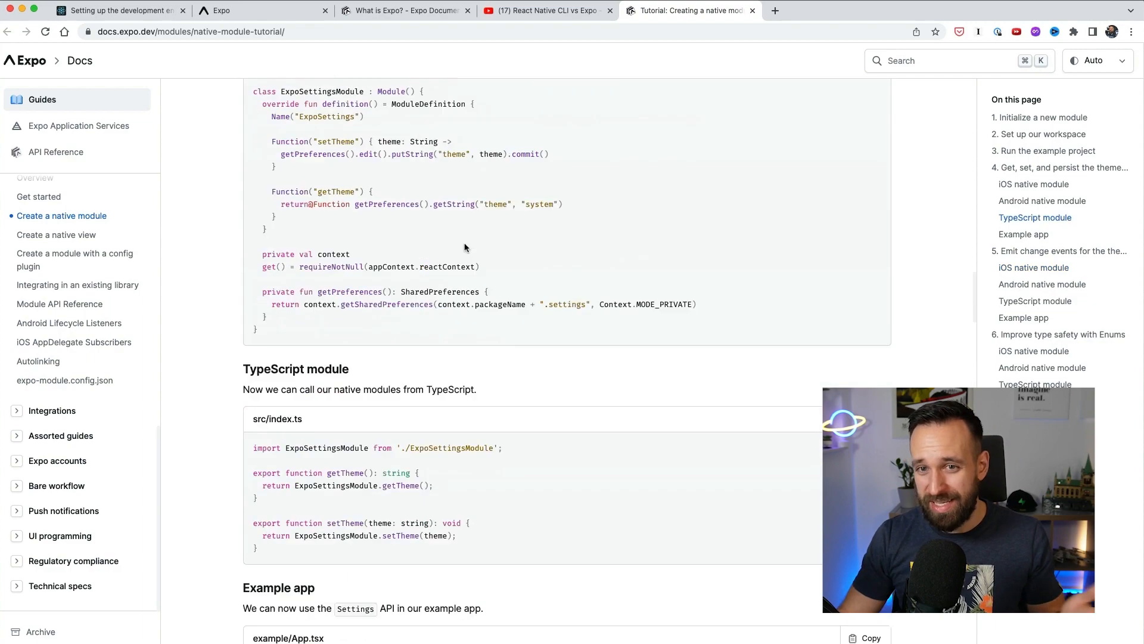
click(544, 10)
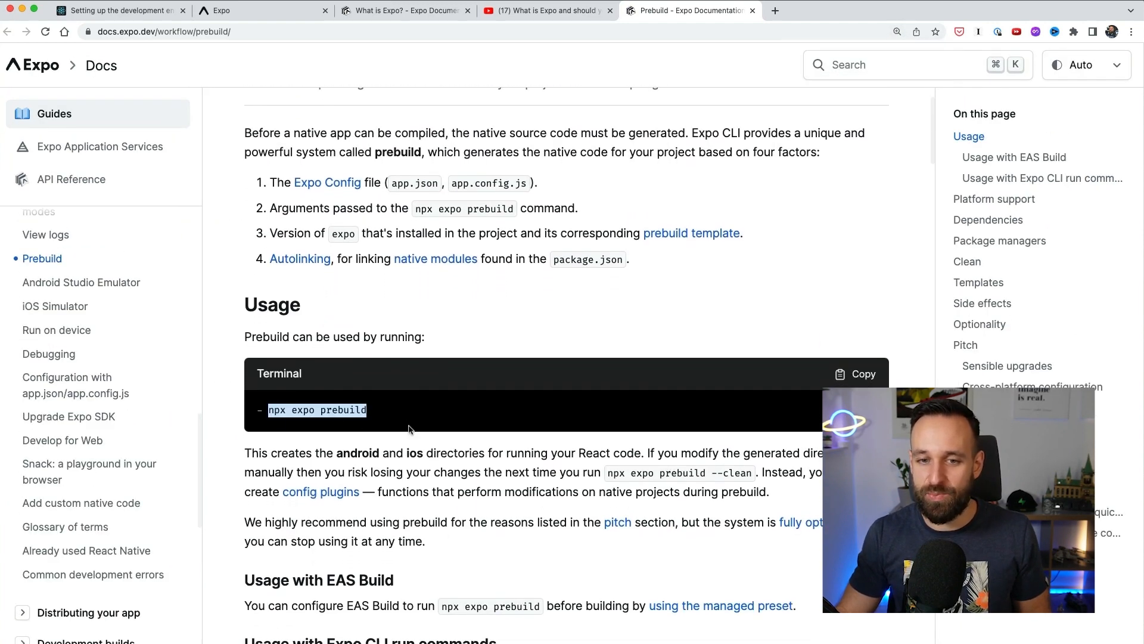
Step: Read the Prebuild page's run commands before moving to the Canny feature requests board
scroll(down, 3)
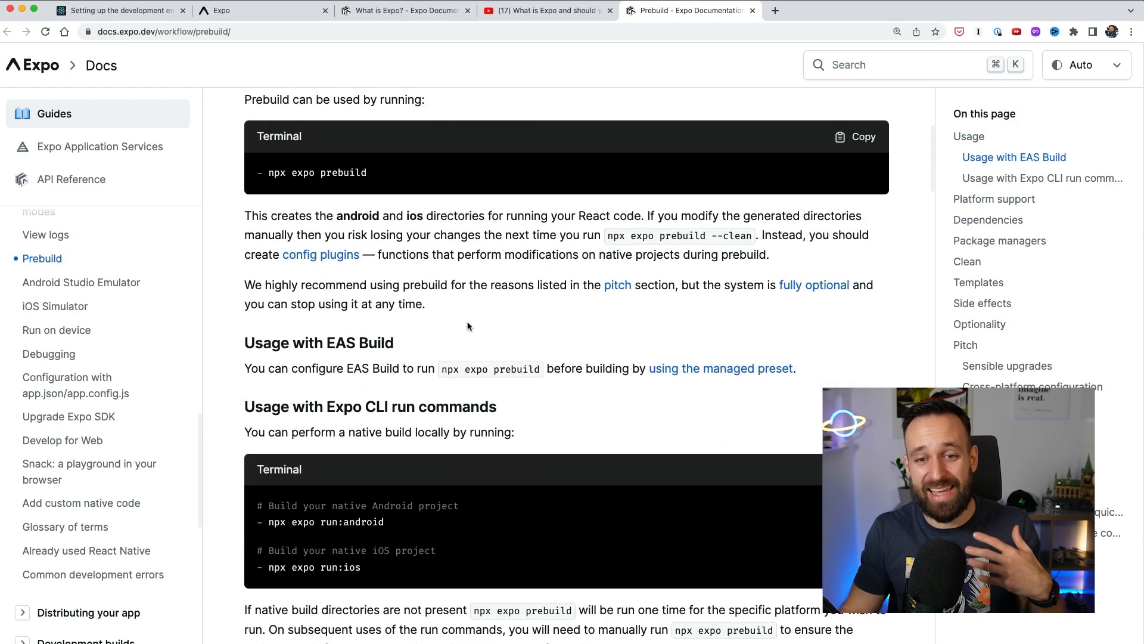
scroll(down, 3)
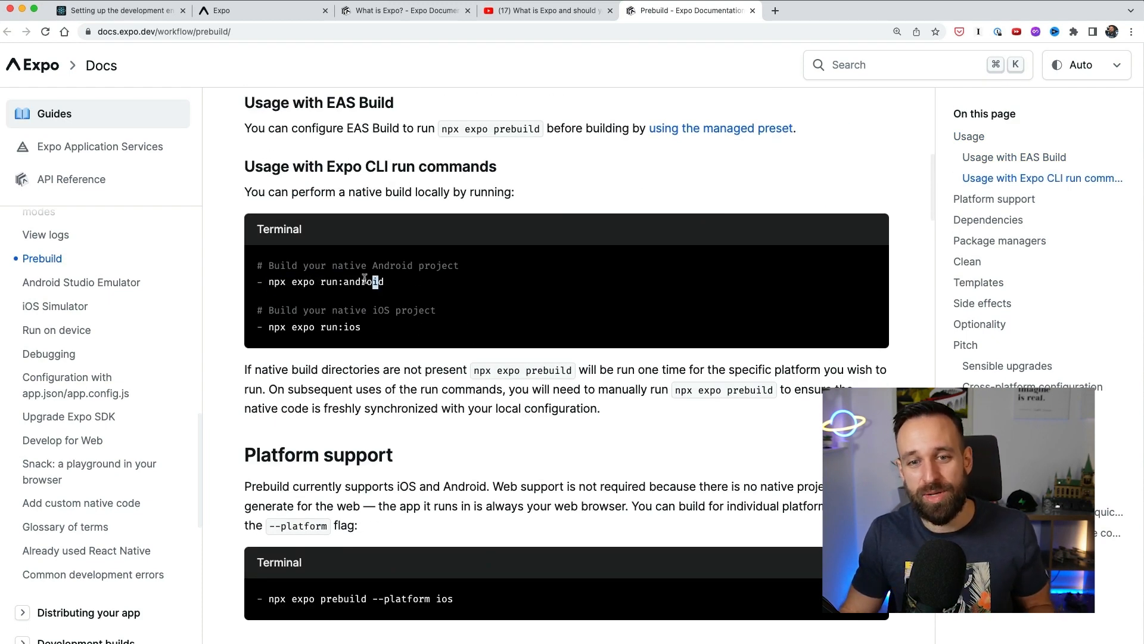
mouse_move(384, 349)
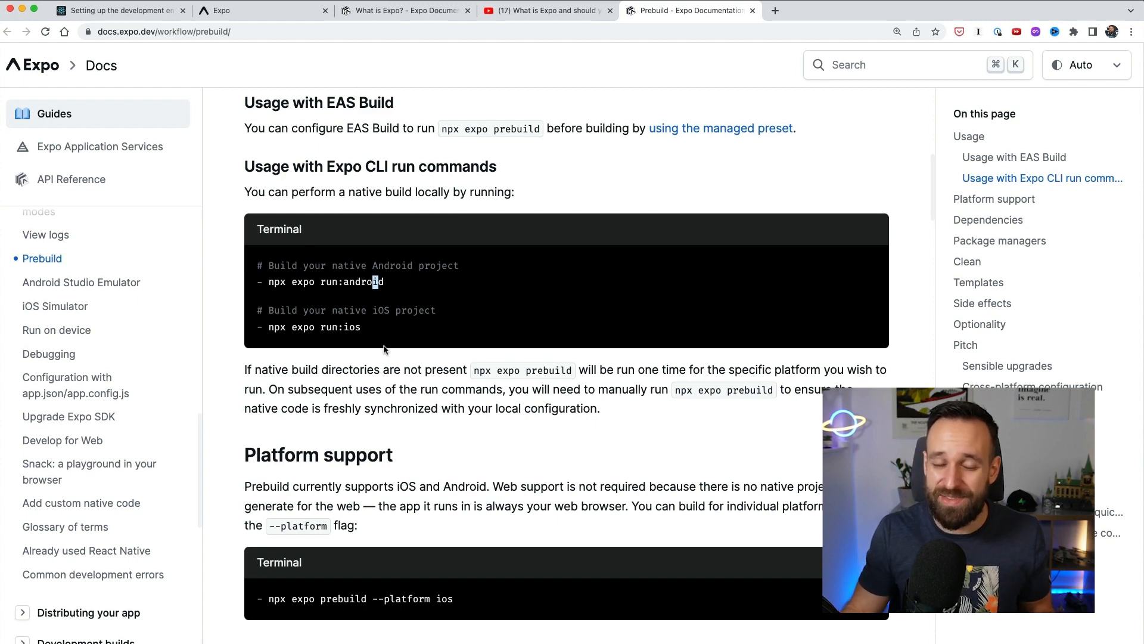
scroll(up, 3)
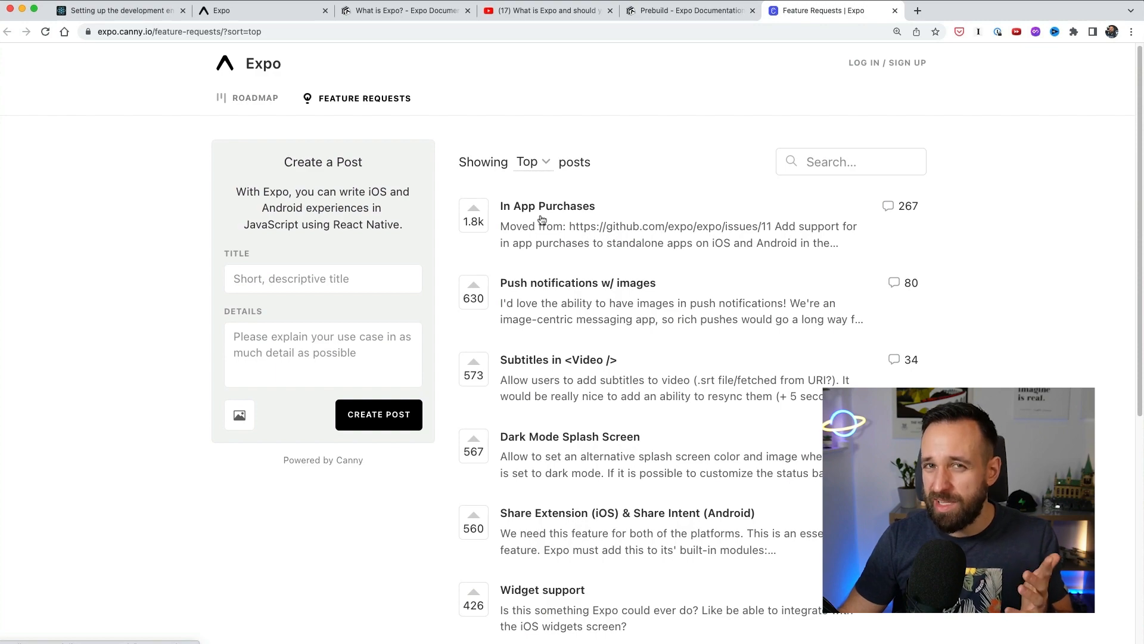
Step: Scroll through the top-voted posts on Expo's Canny feature requests board
scroll(down, 3)
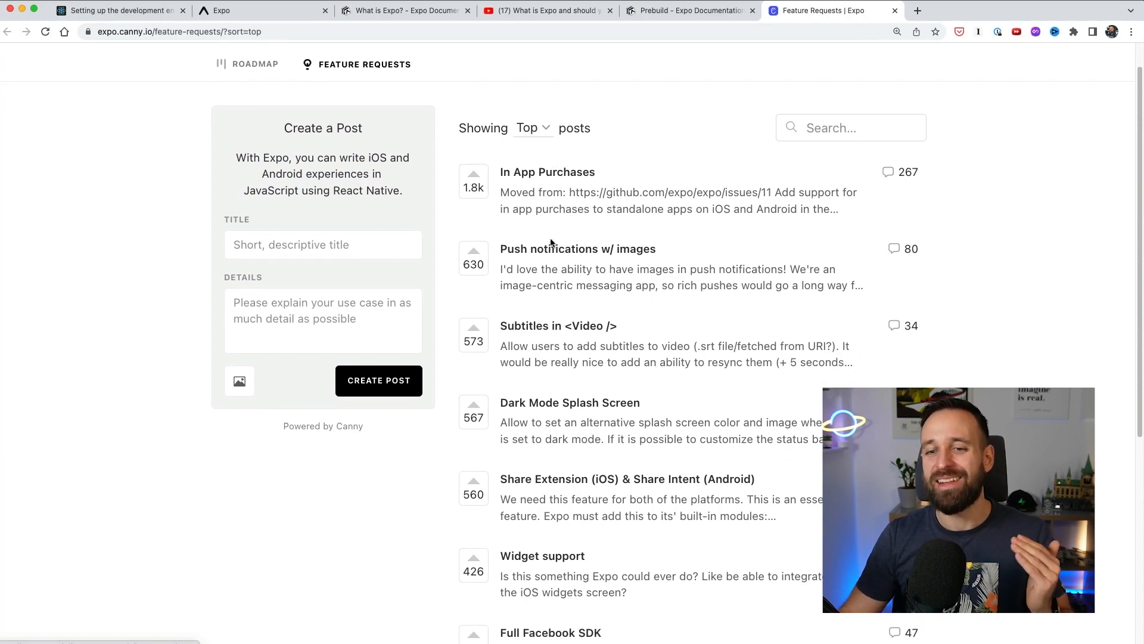
scroll(down, 3)
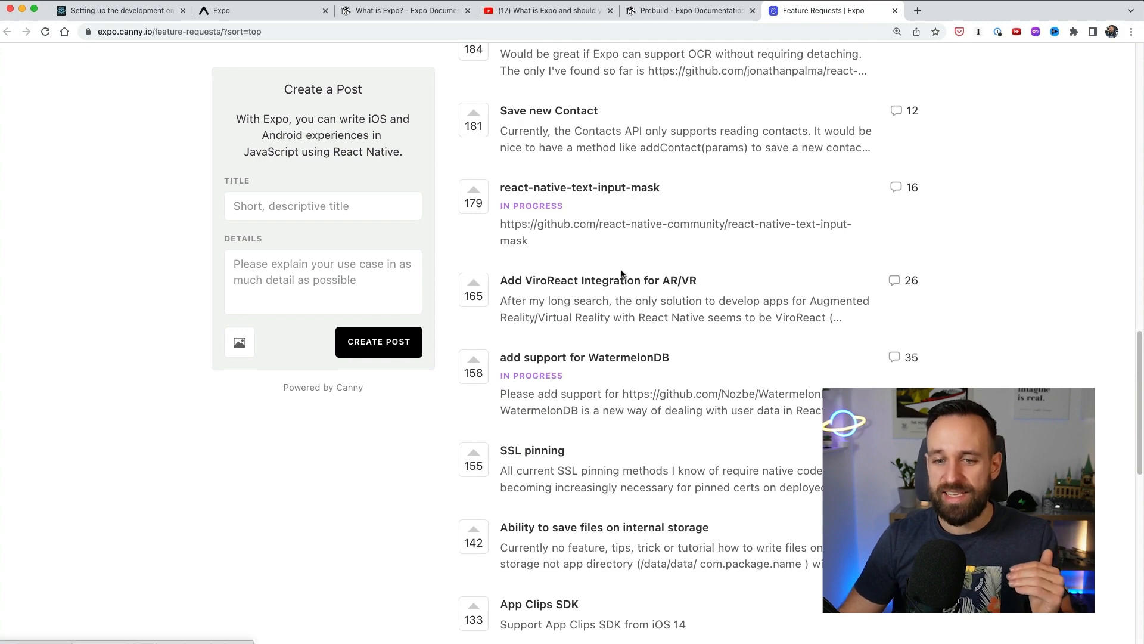
scroll(down, 3)
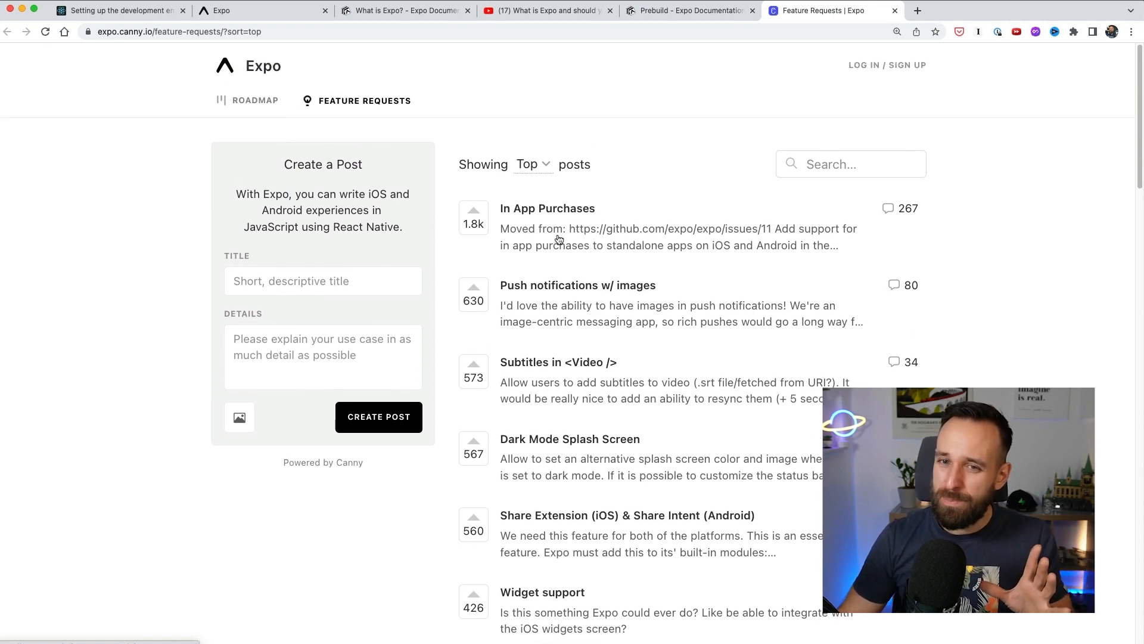
mouse_move(660, 162)
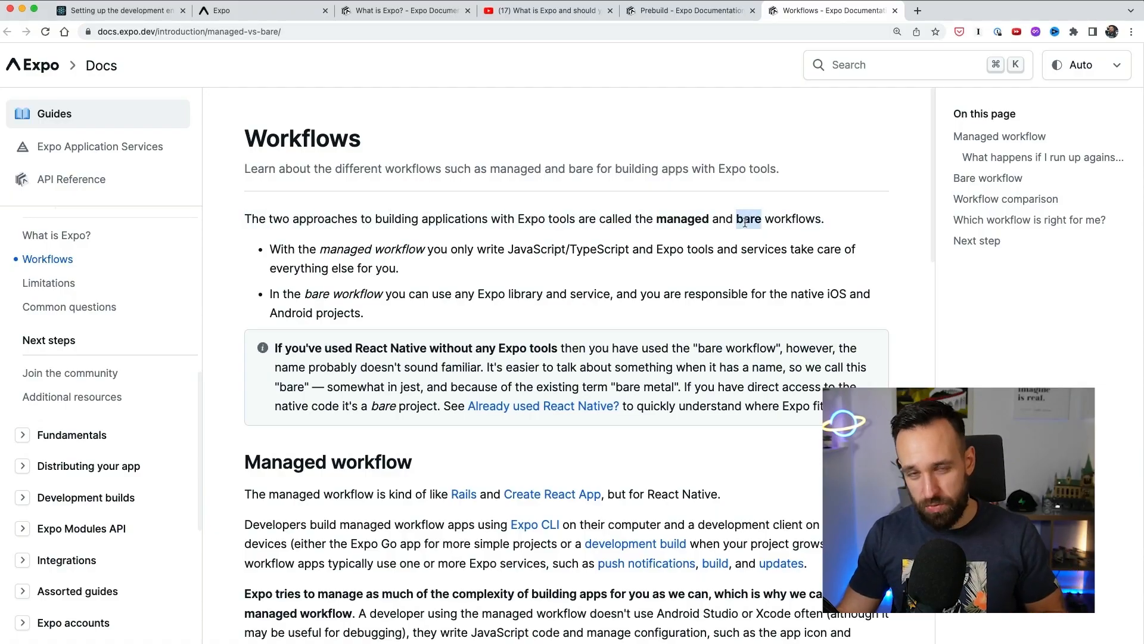
Step: Read the managed vs bare comparison table down to 'Which workflow is right for me?'
scroll(down, 3)
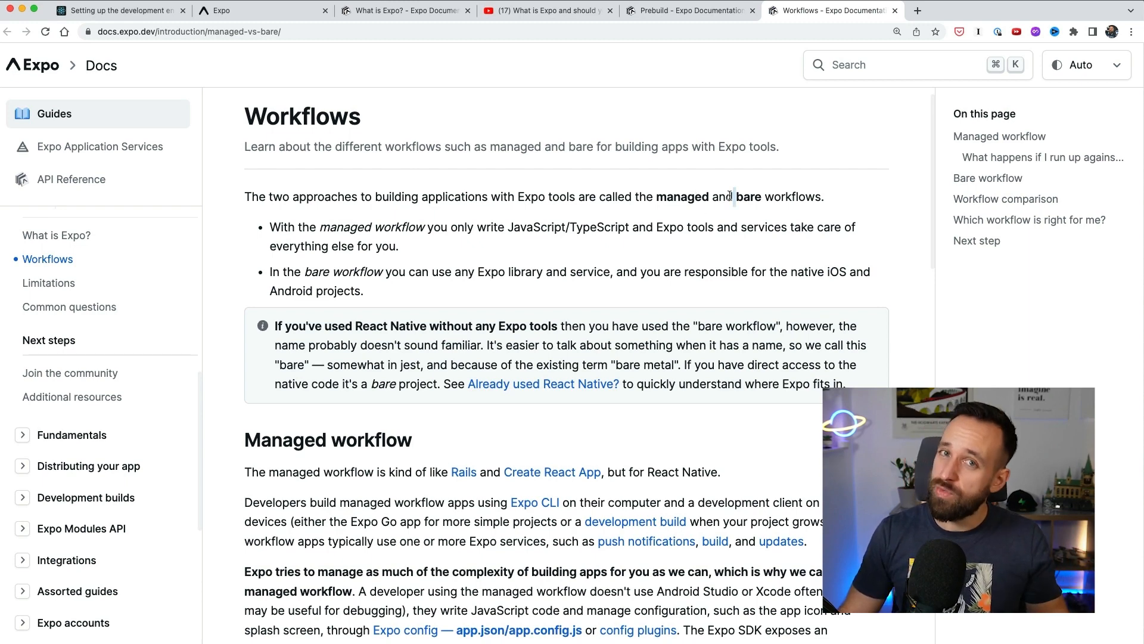
scroll(down, 3)
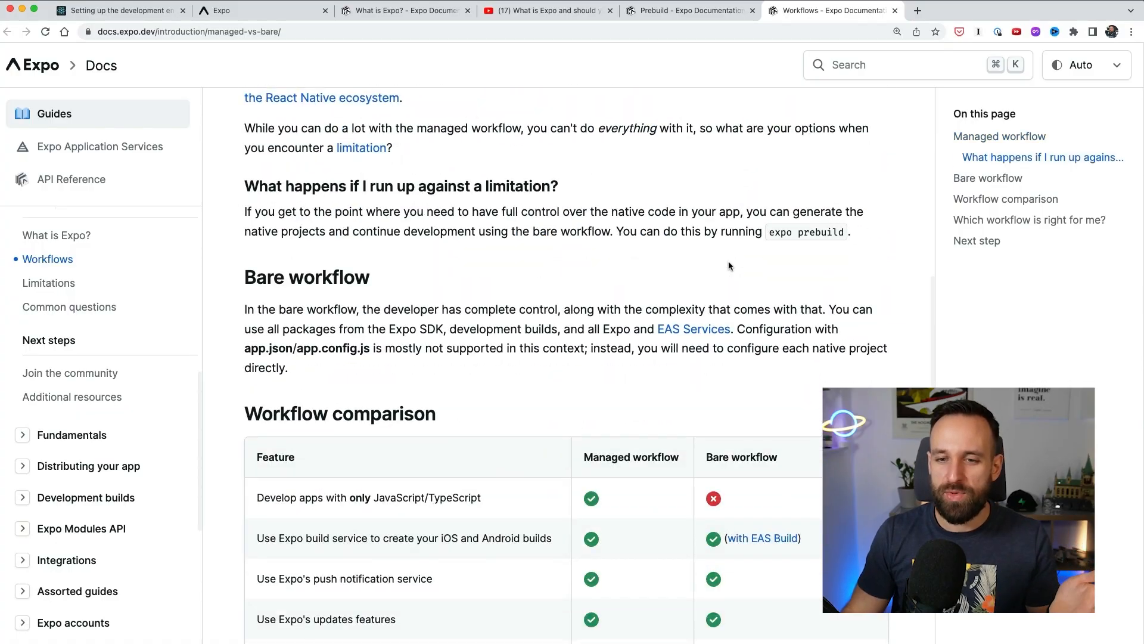
scroll(down, 3)
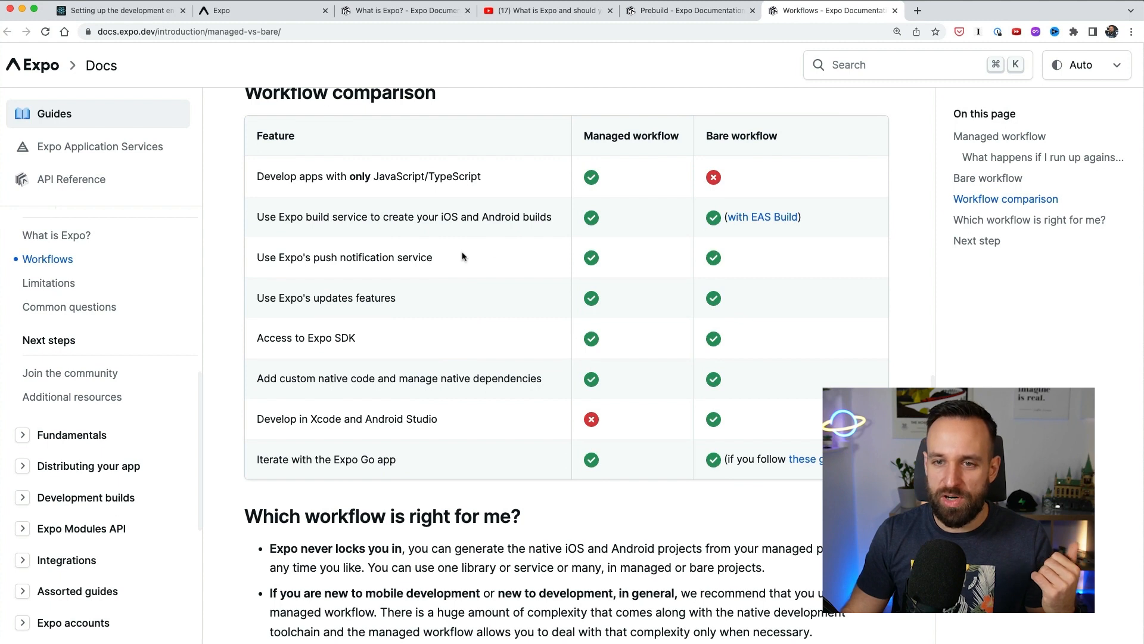
drag(281, 175, 431, 176)
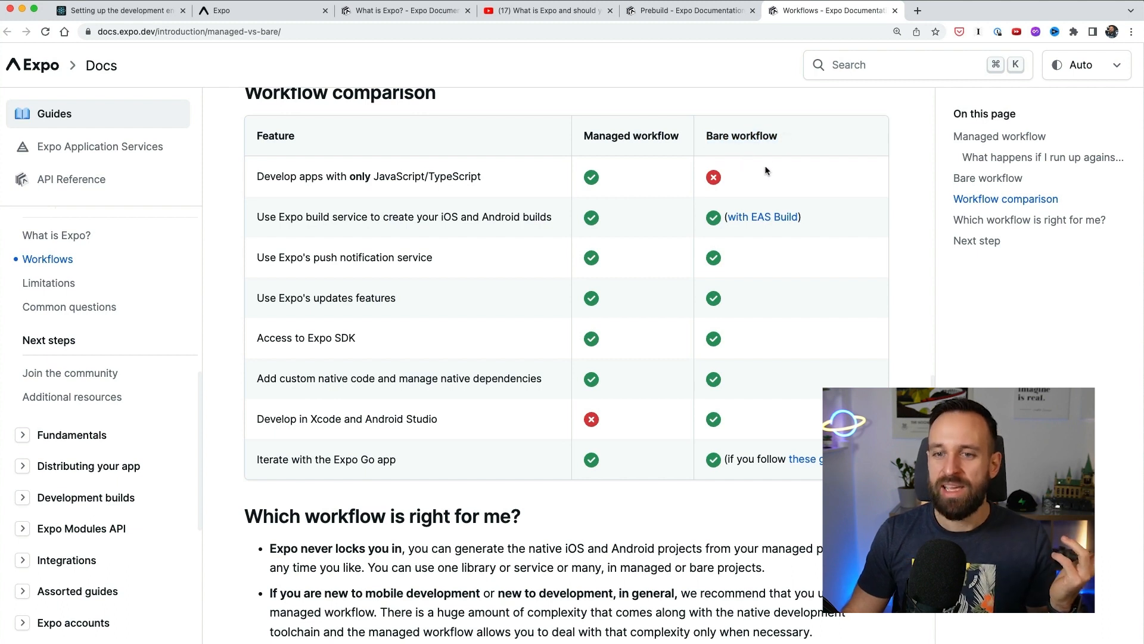
mouse_move(476, 365)
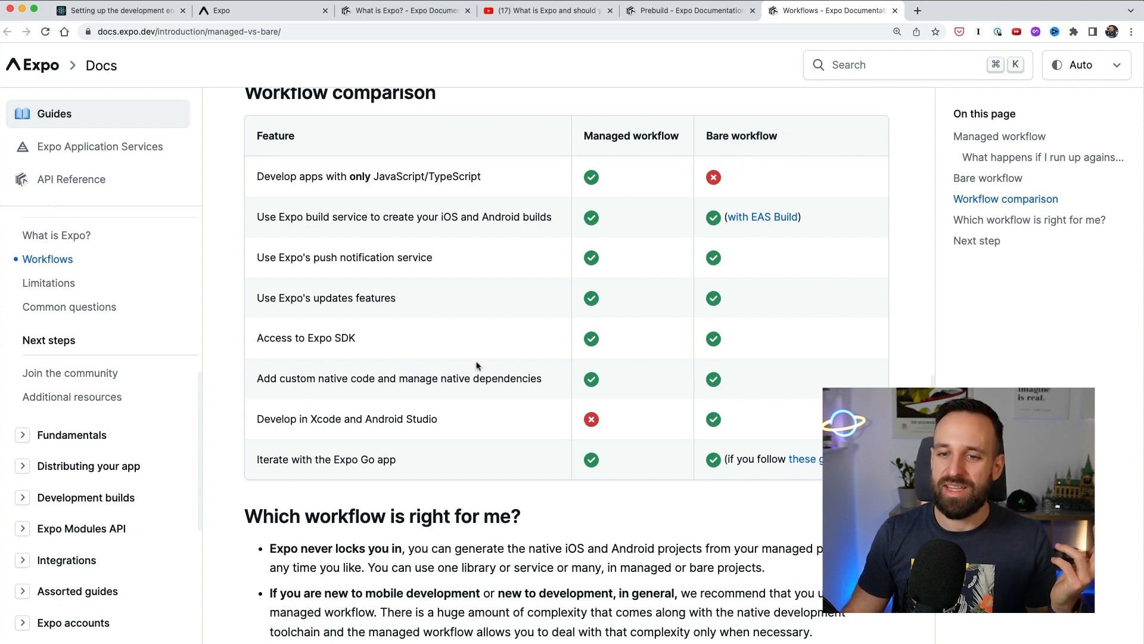
mouse_move(533, 276)
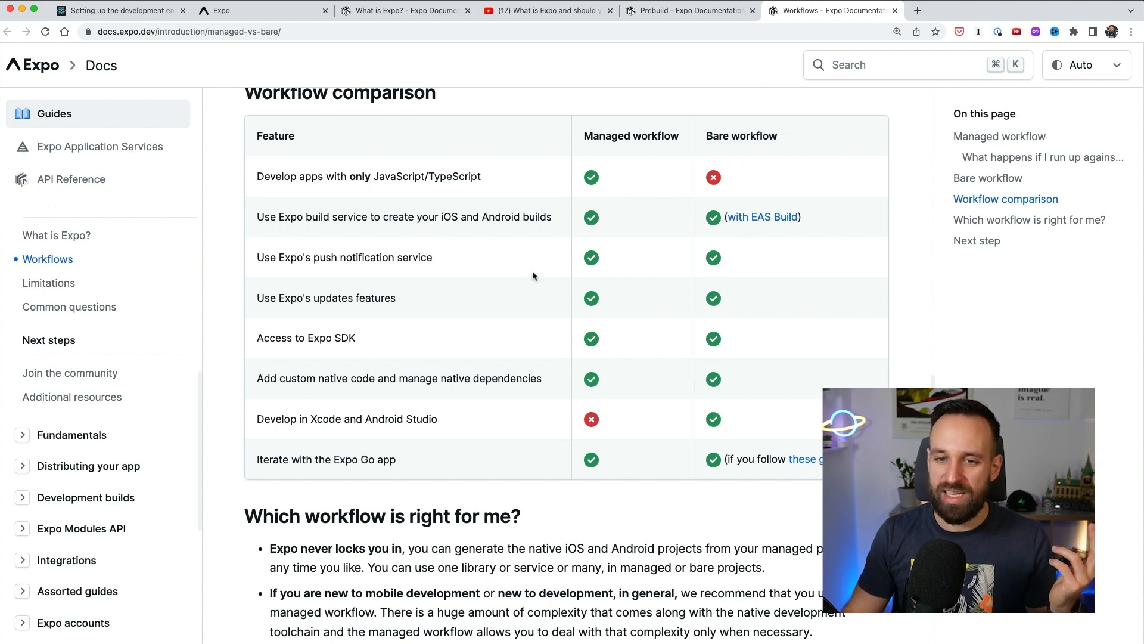
scroll(down, 3)
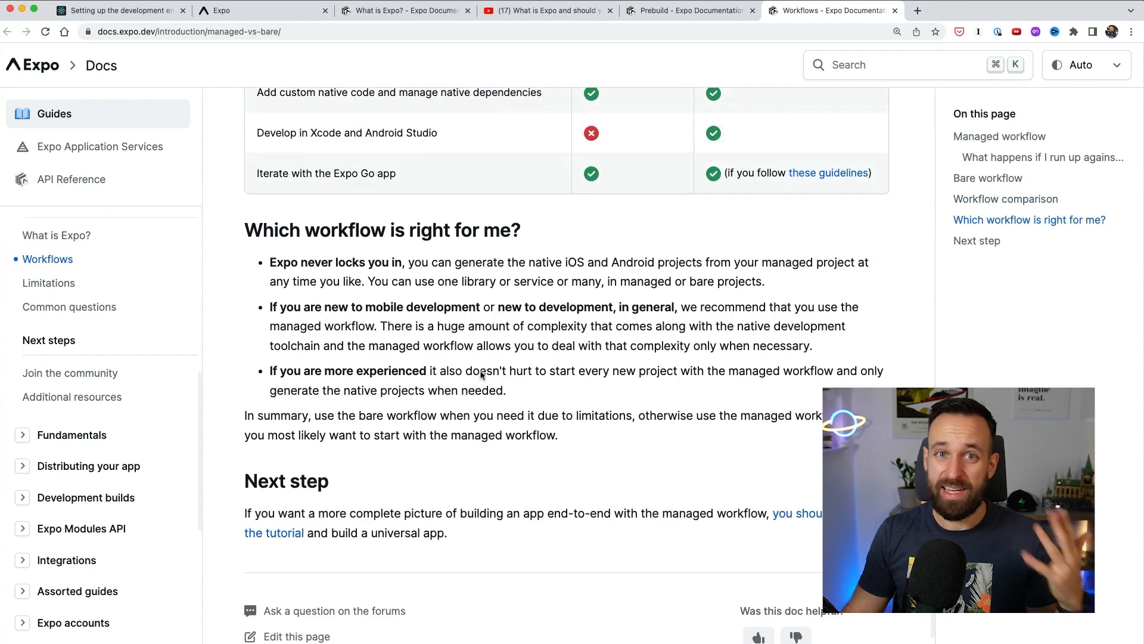
drag(269, 261, 368, 261)
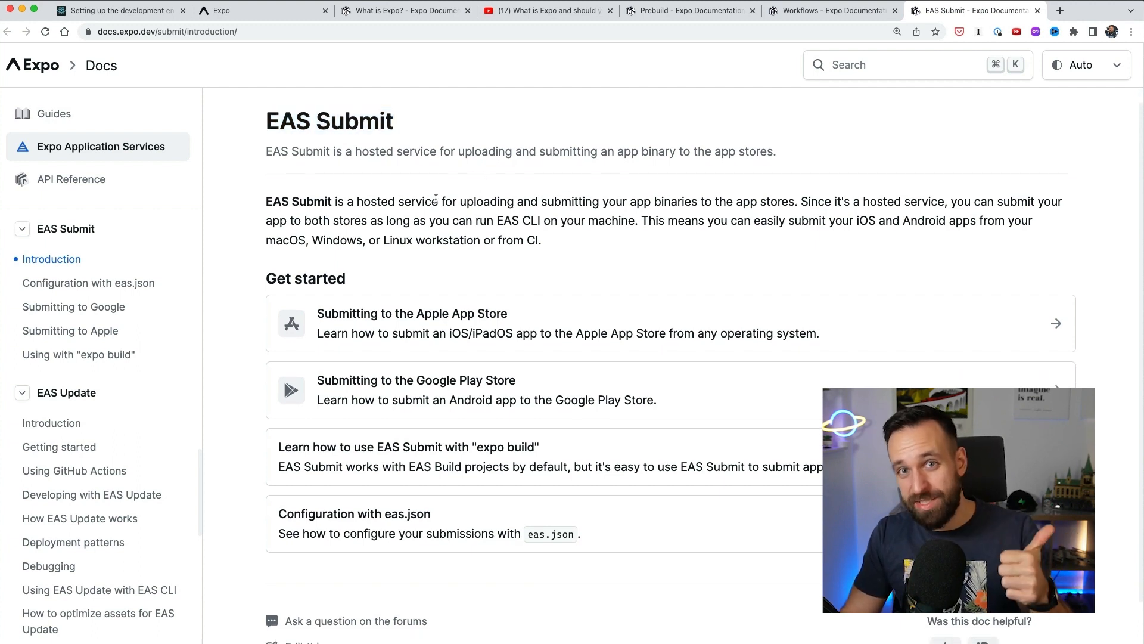
mouse_move(377, 321)
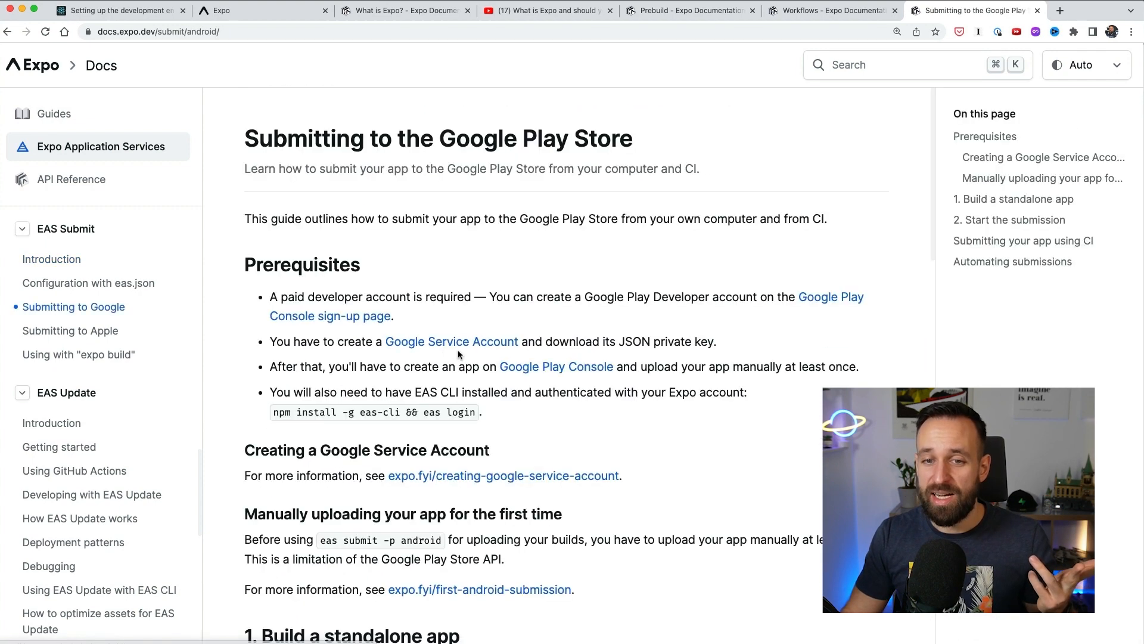
Step: Scroll through the prerequisites of the Submitting to the Google Play Store guide
scroll(down, 3)
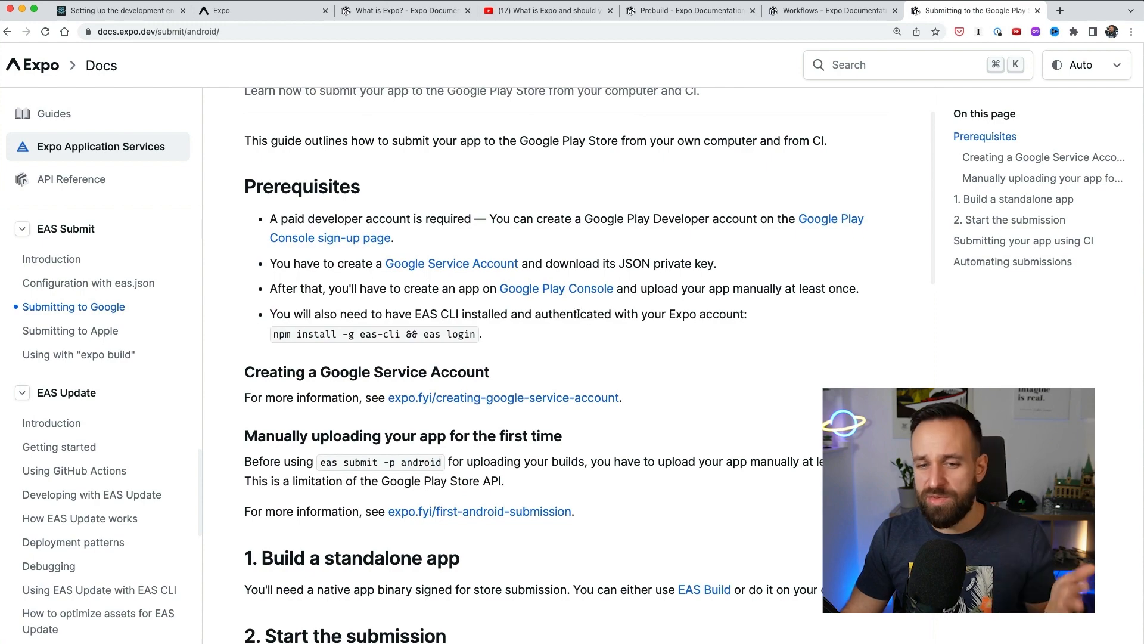
scroll(down, 3)
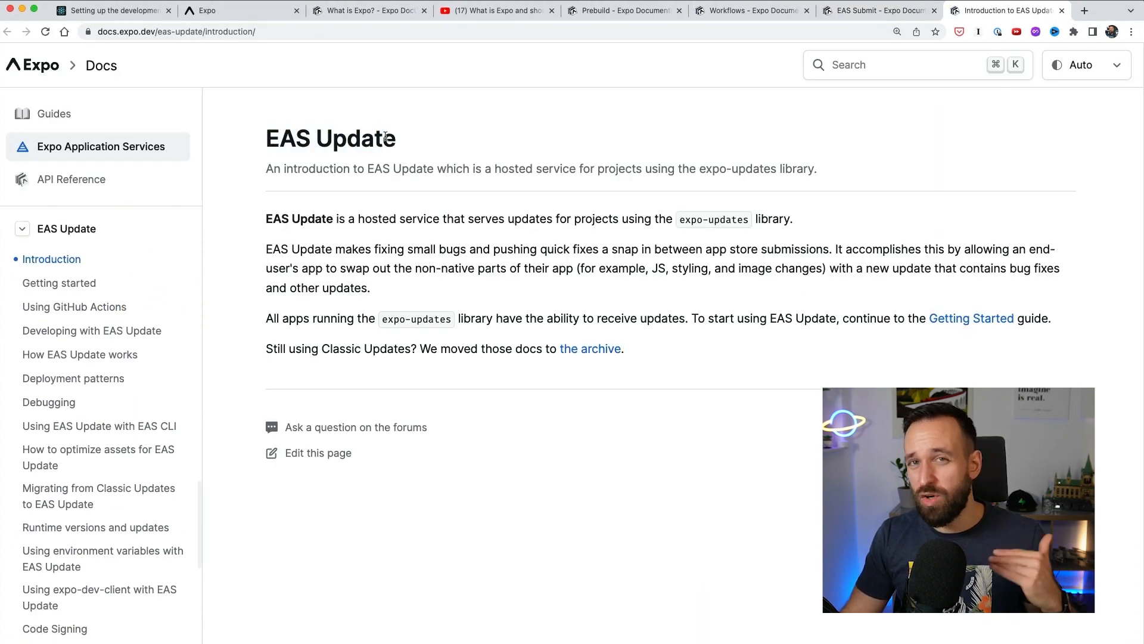
mouse_move(589, 251)
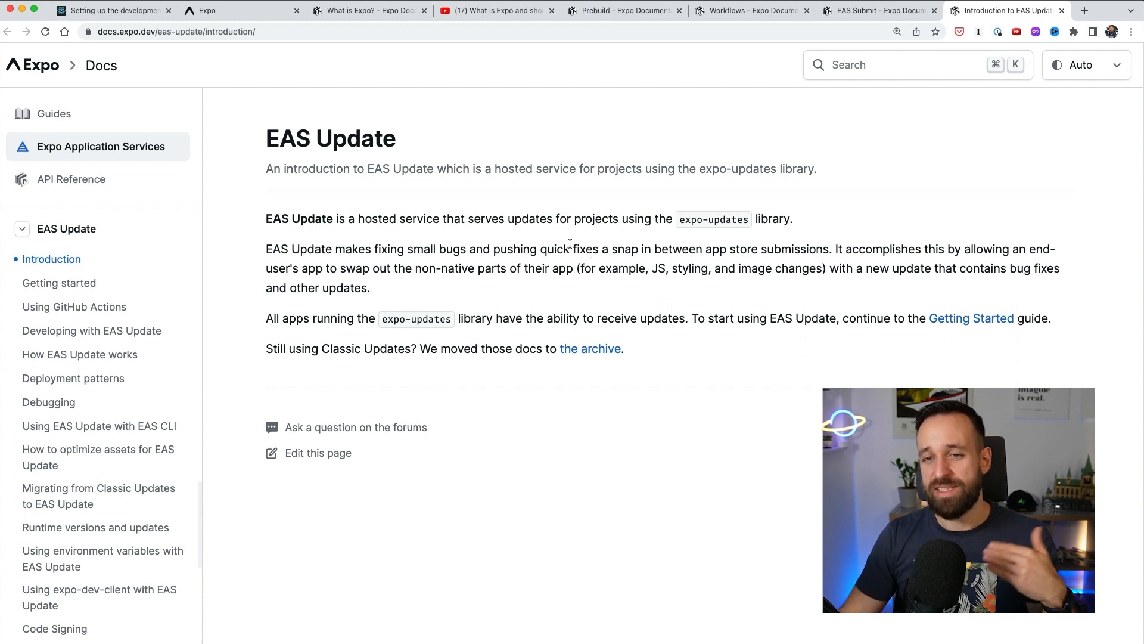
Step: Drag across the EAS Update introduction page while reading about hosted updates
drag(598, 268, 823, 267)
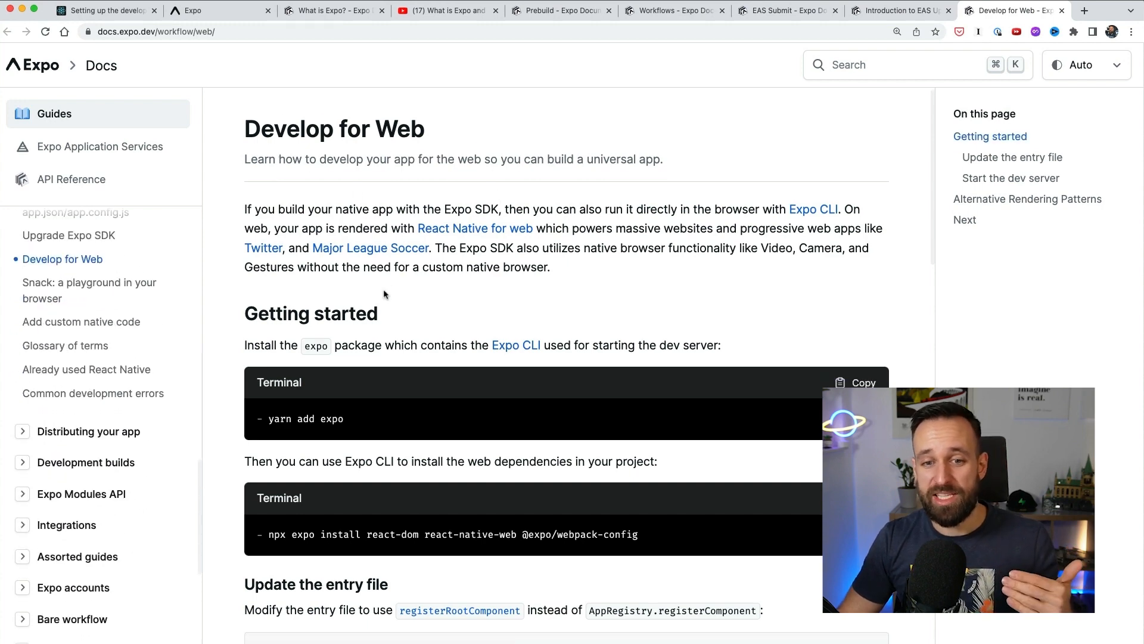
Step: Scroll the Develop for Web guide to Getting started and the entry-file update
scroll(down, 3)
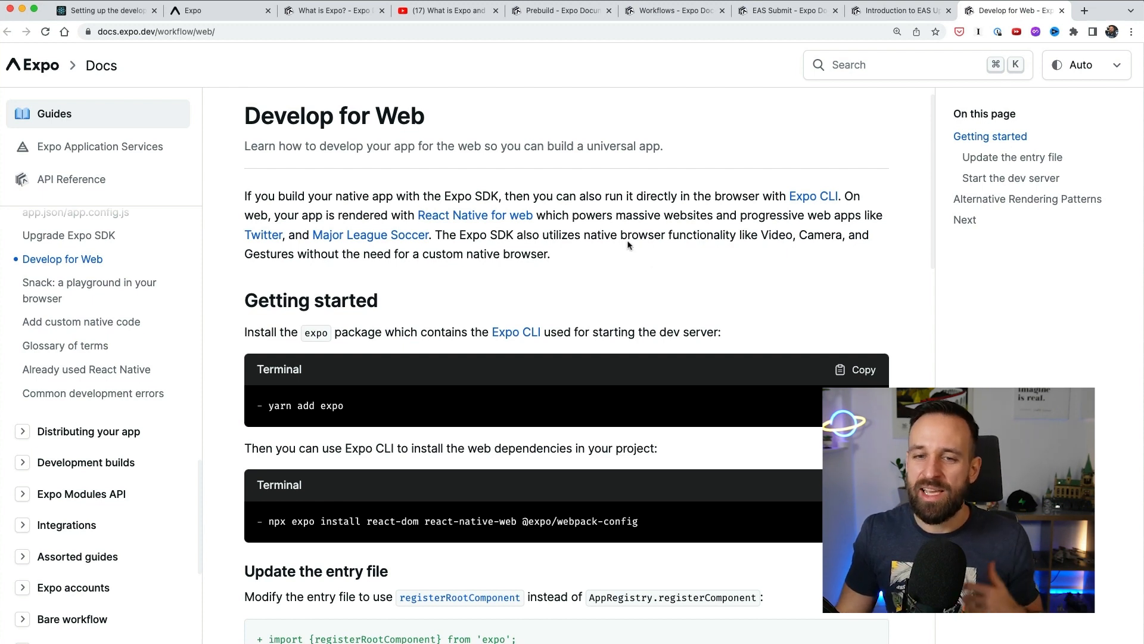
scroll(down, 3)
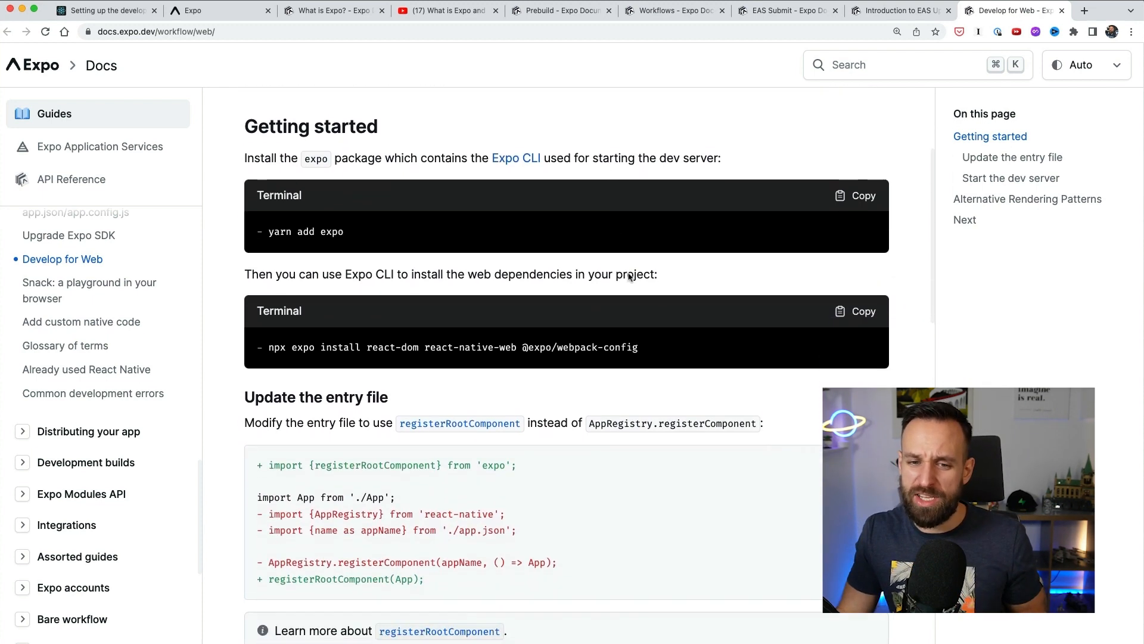
scroll(down, 3)
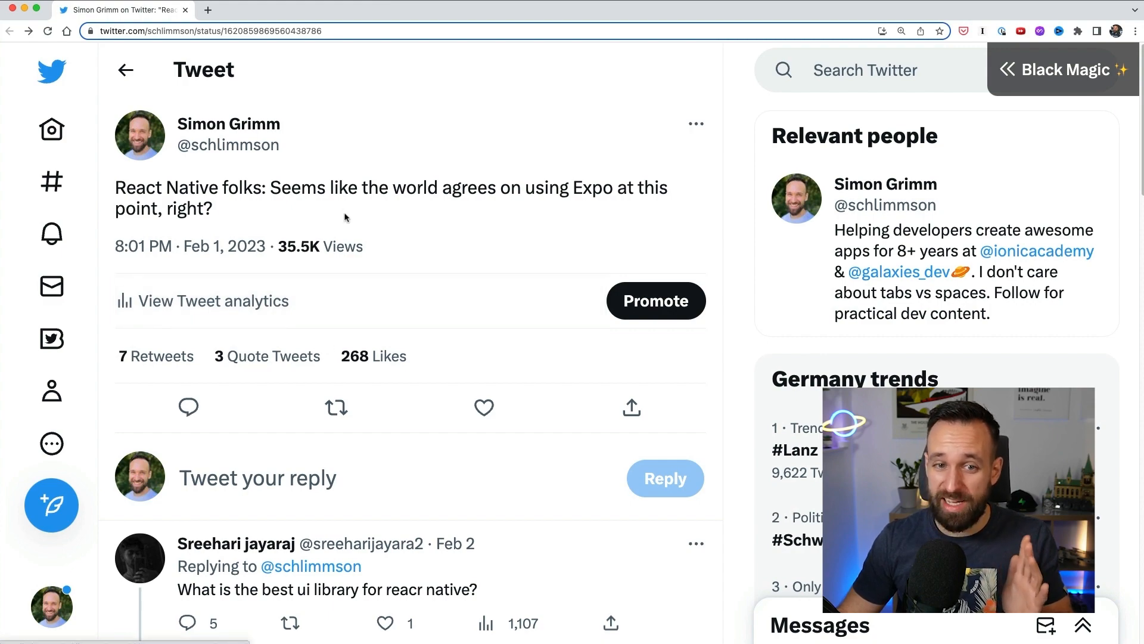
Step: Scroll through the replies to the tweet asking if React Native developers use Expo
scroll(down, 3)
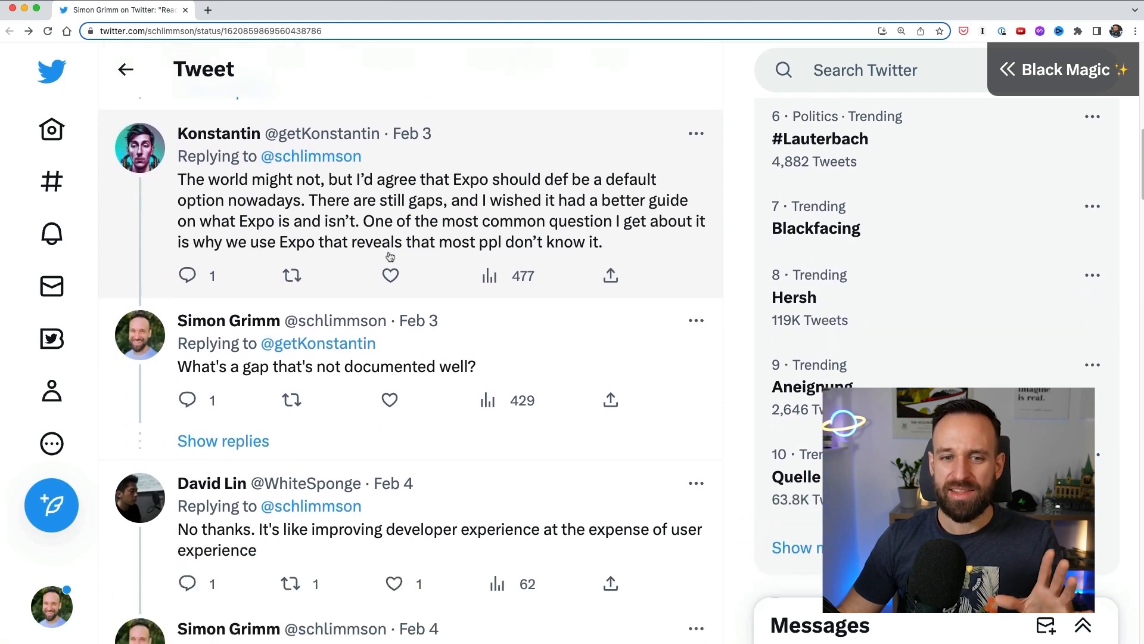
scroll(down, 3)
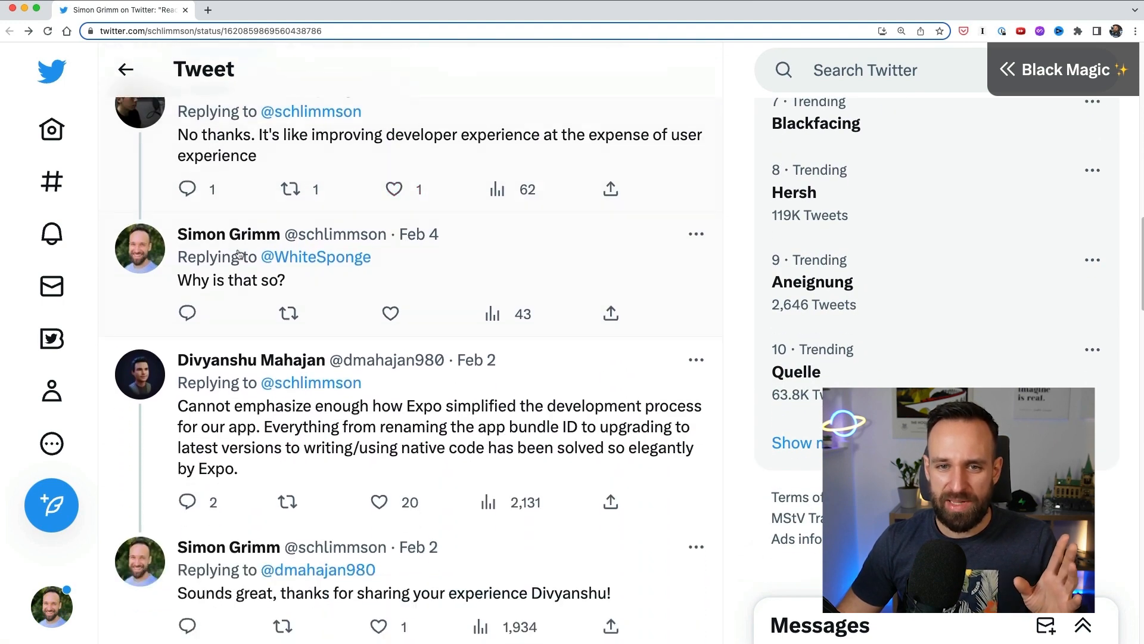
scroll(down, 3)
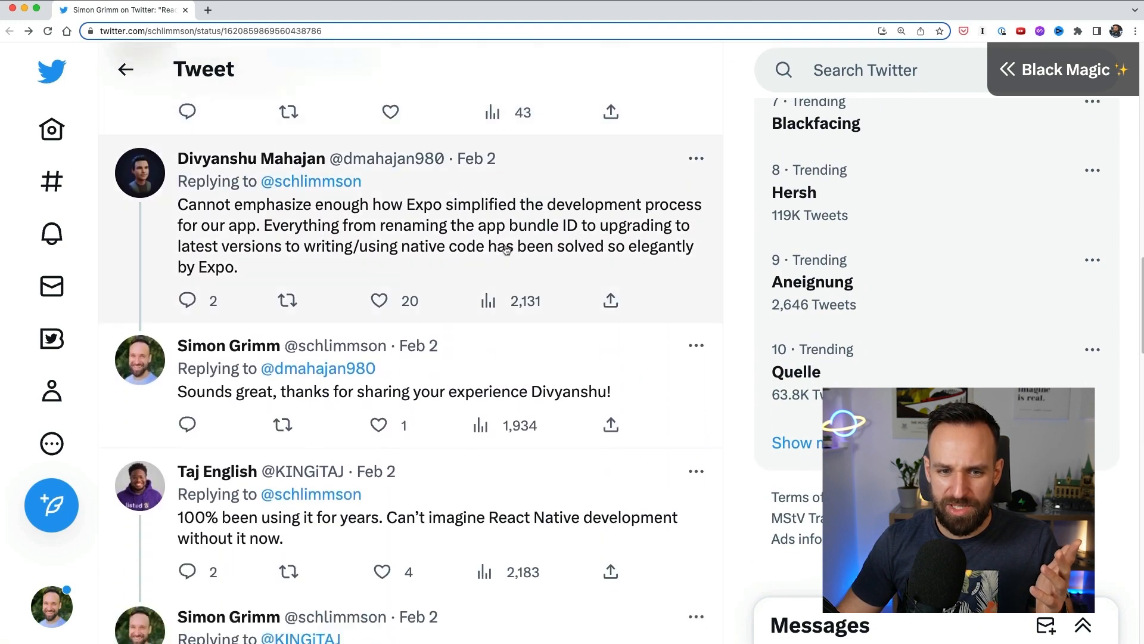
scroll(down, 3)
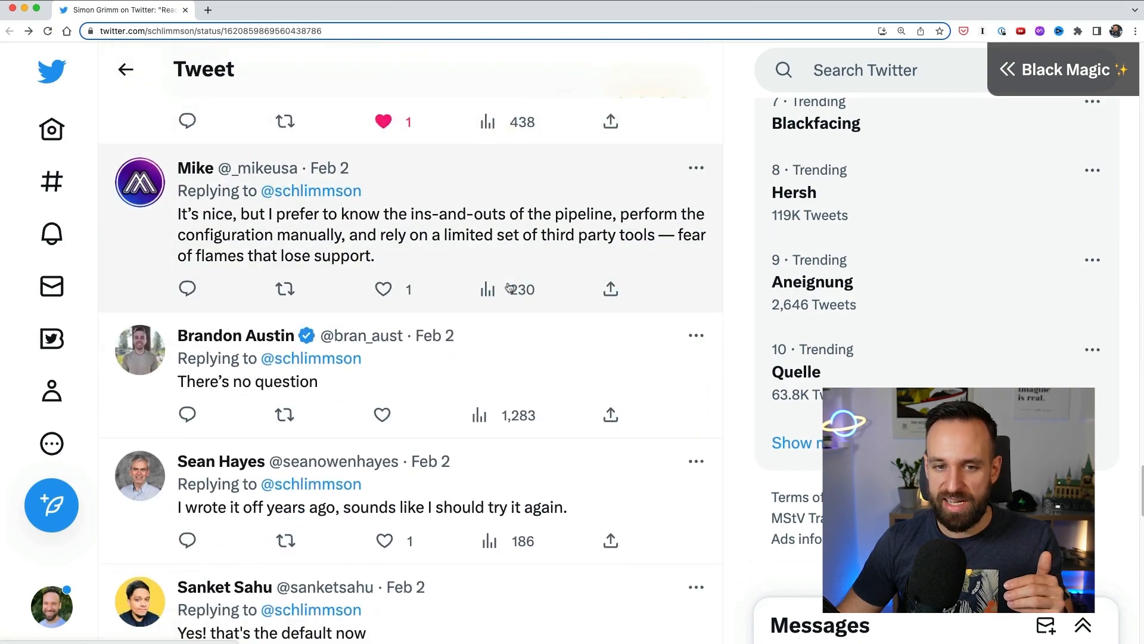
scroll(down, 3)
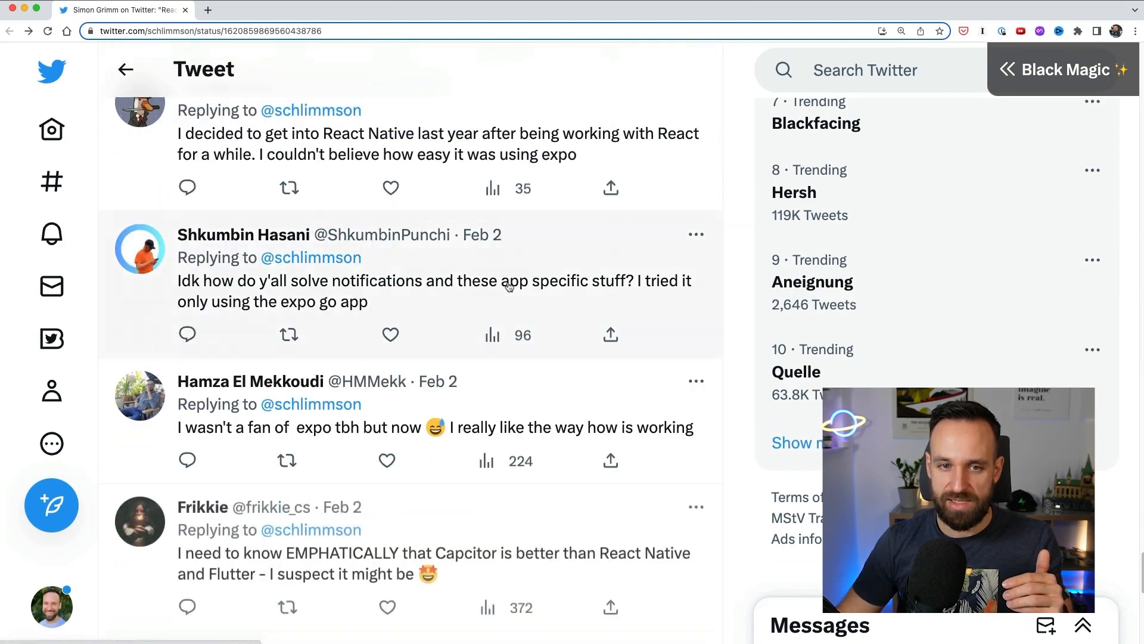
scroll(down, 3)
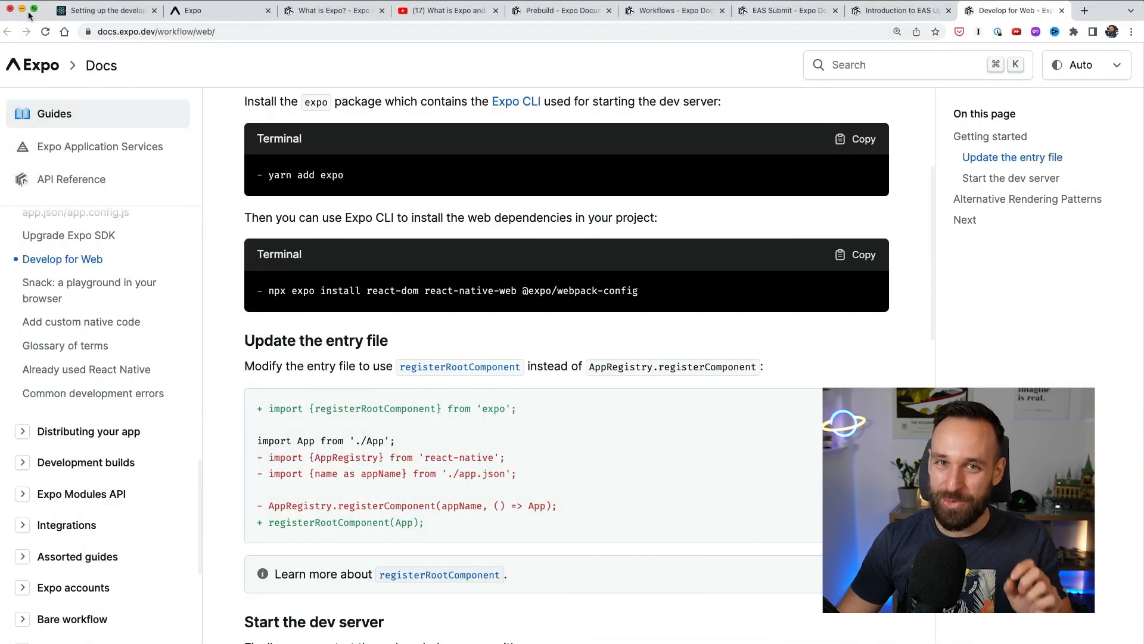
mouse_move(759, 439)
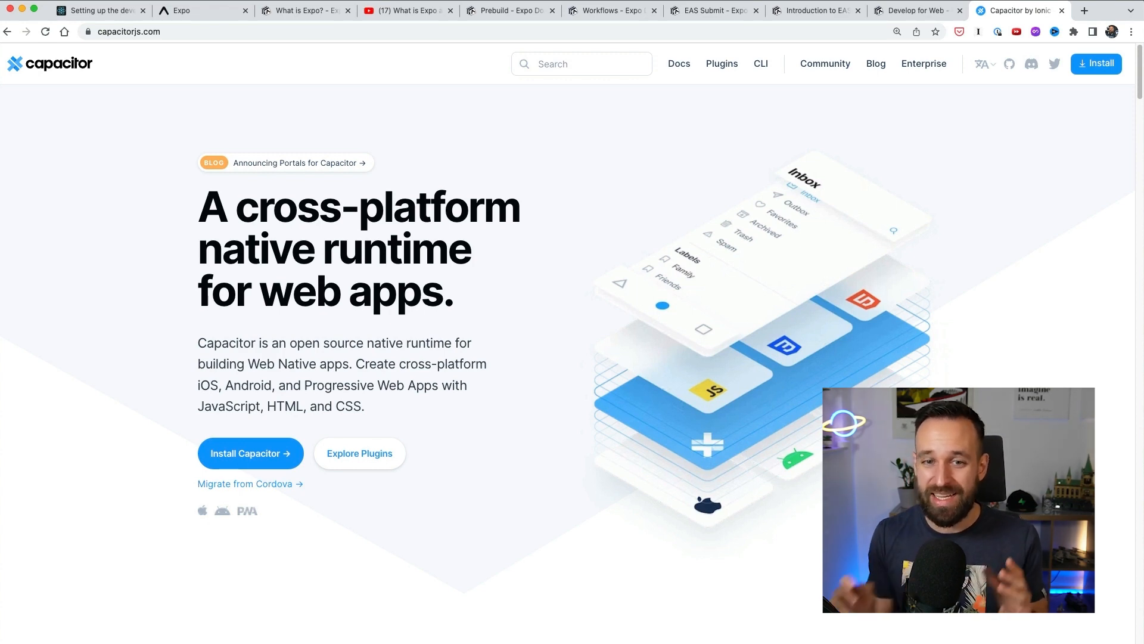
mouse_move(564, 334)
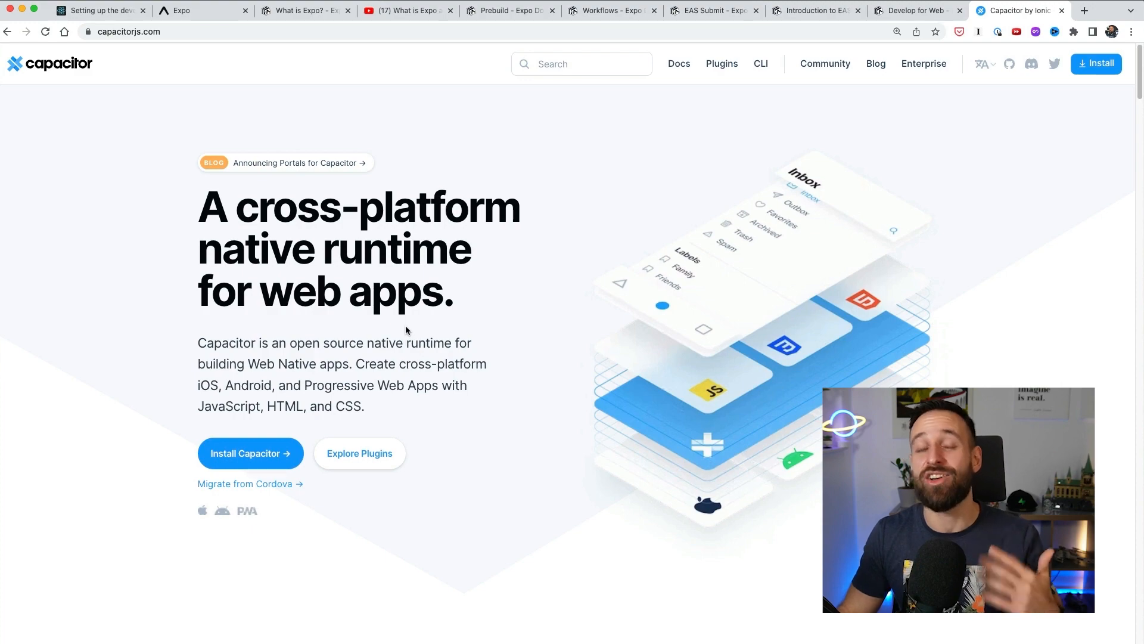
Step: Scroll Capacitor's homepage through 'Get started easily' and native API examples, then back to top
scroll(down, 3)
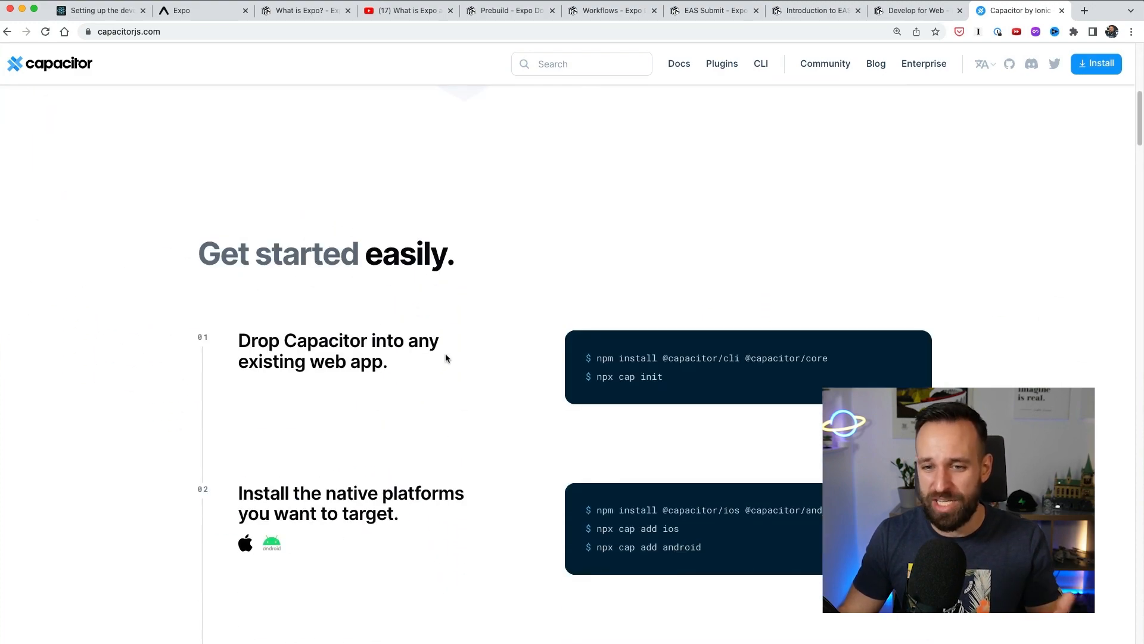
scroll(down, 3)
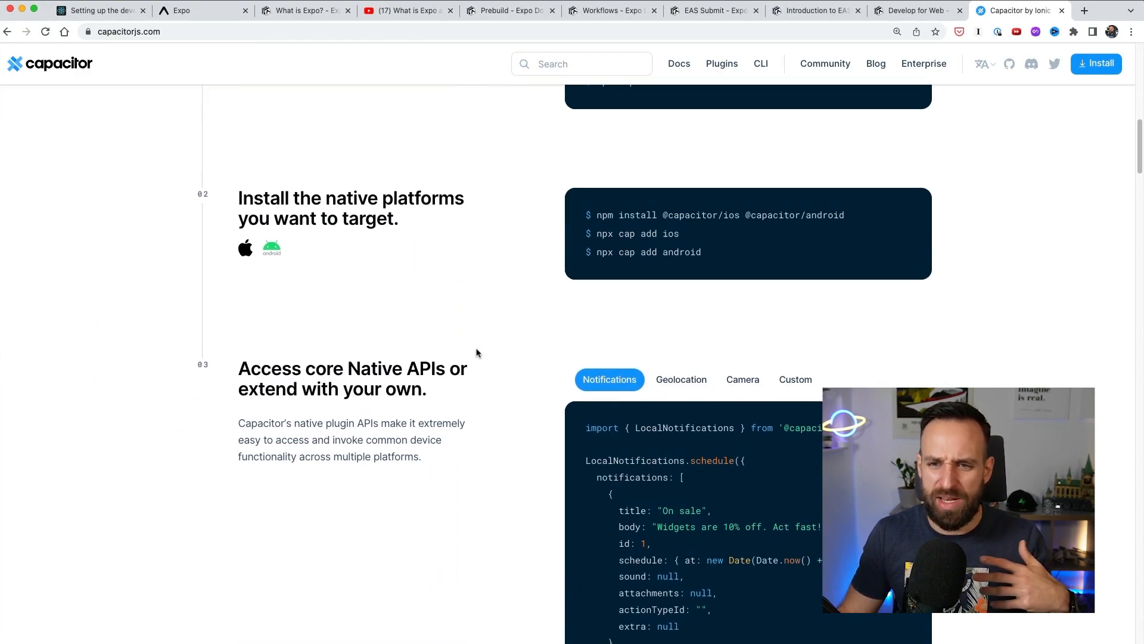
scroll(up, 3)
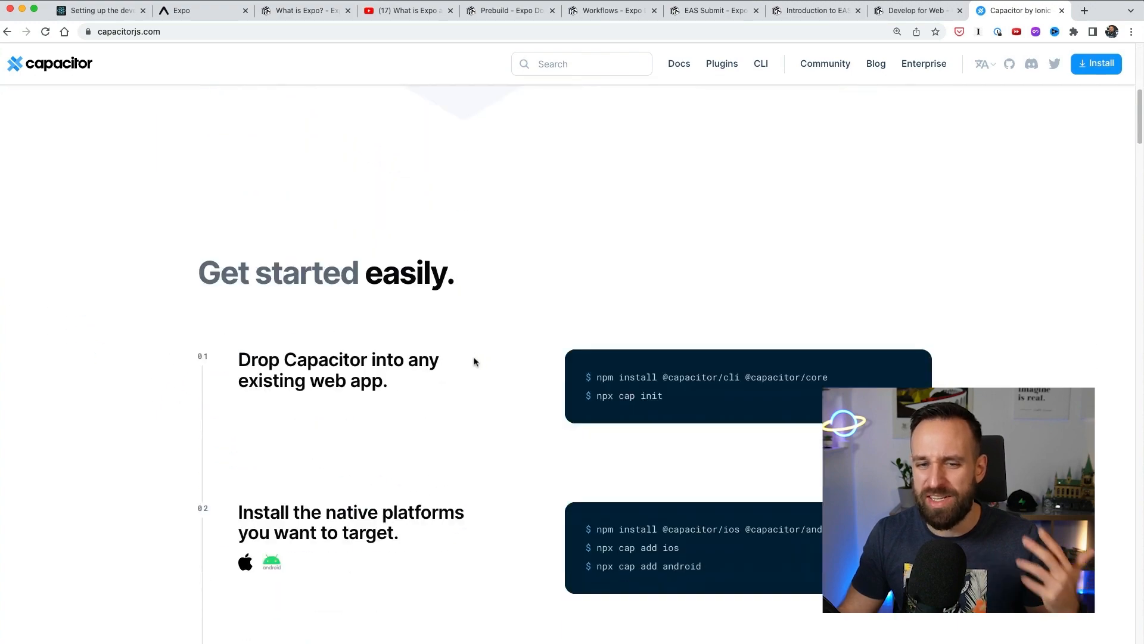
scroll(down, 3)
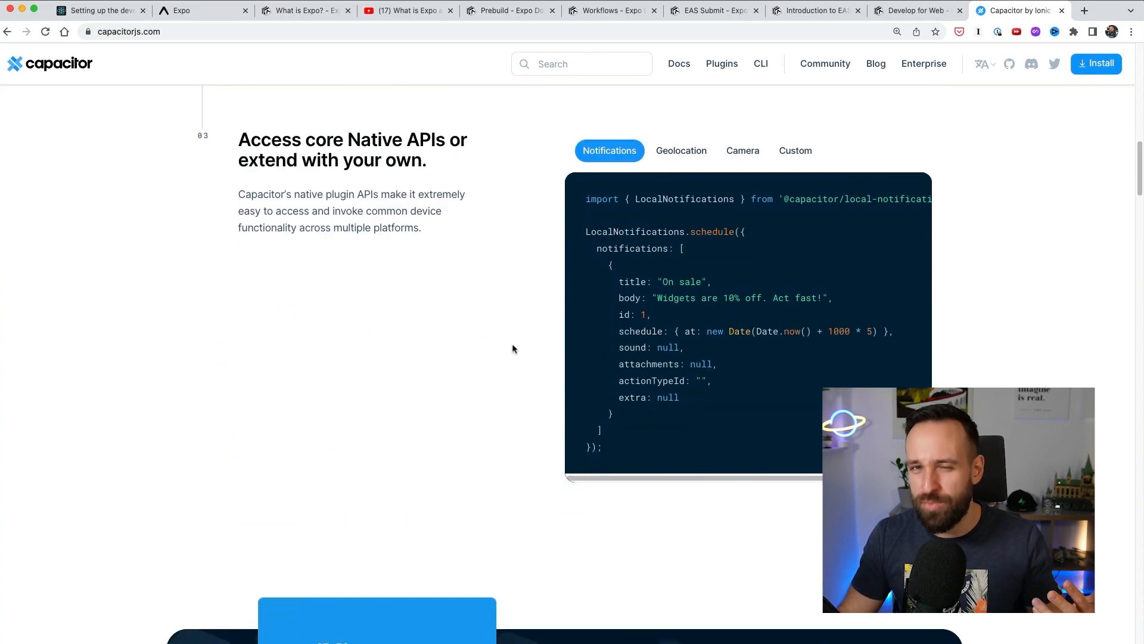
scroll(up, 3)
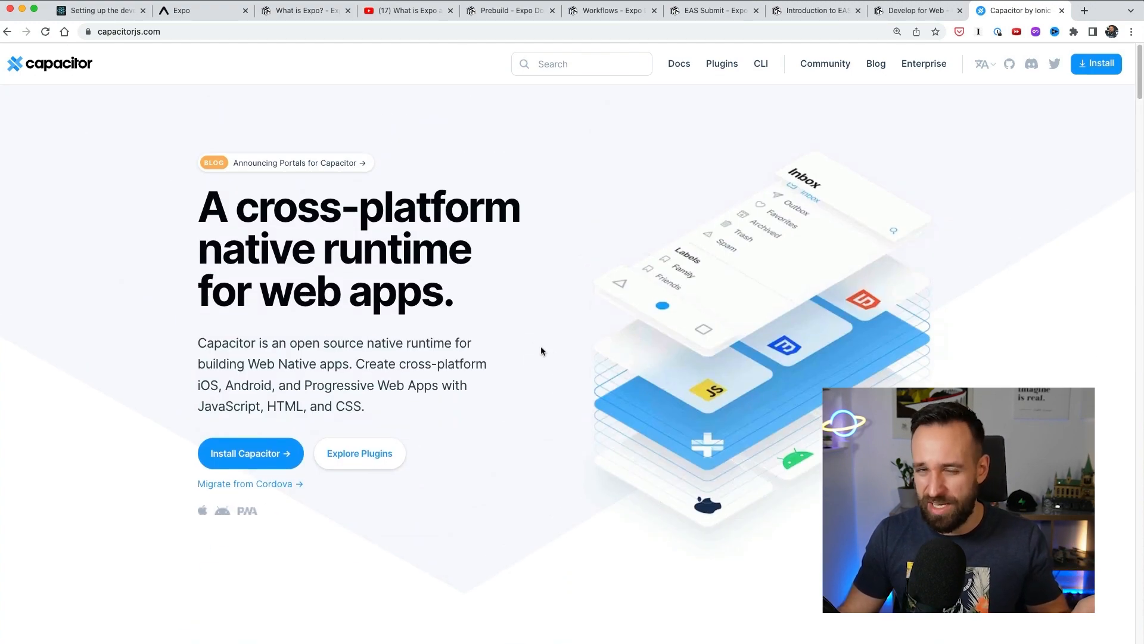
mouse_move(591, 341)
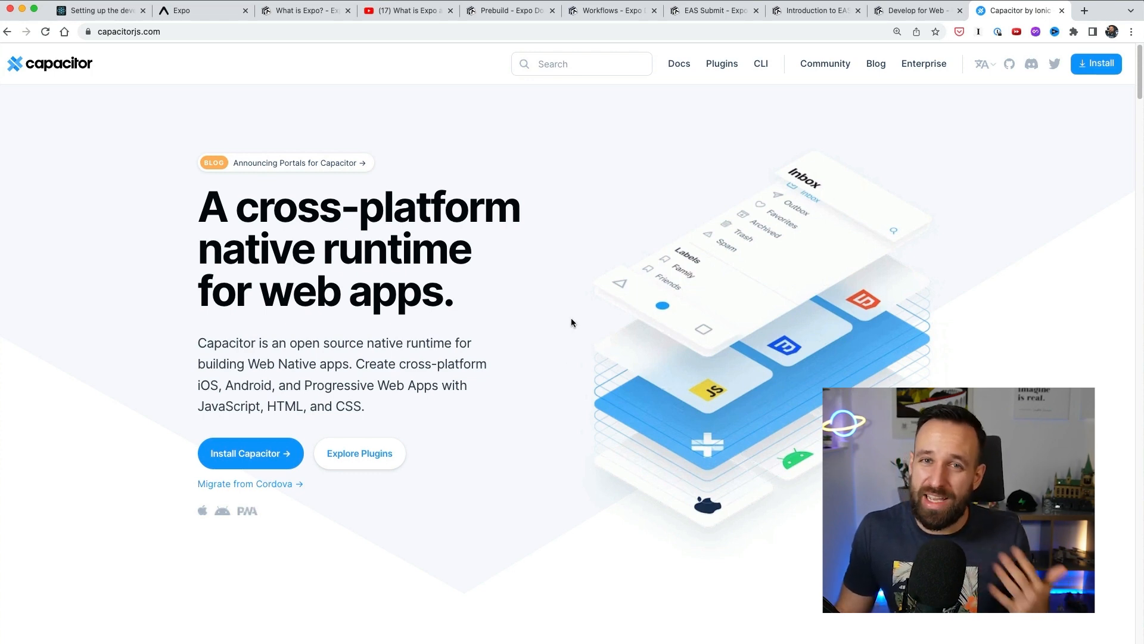
mouse_move(580, 319)
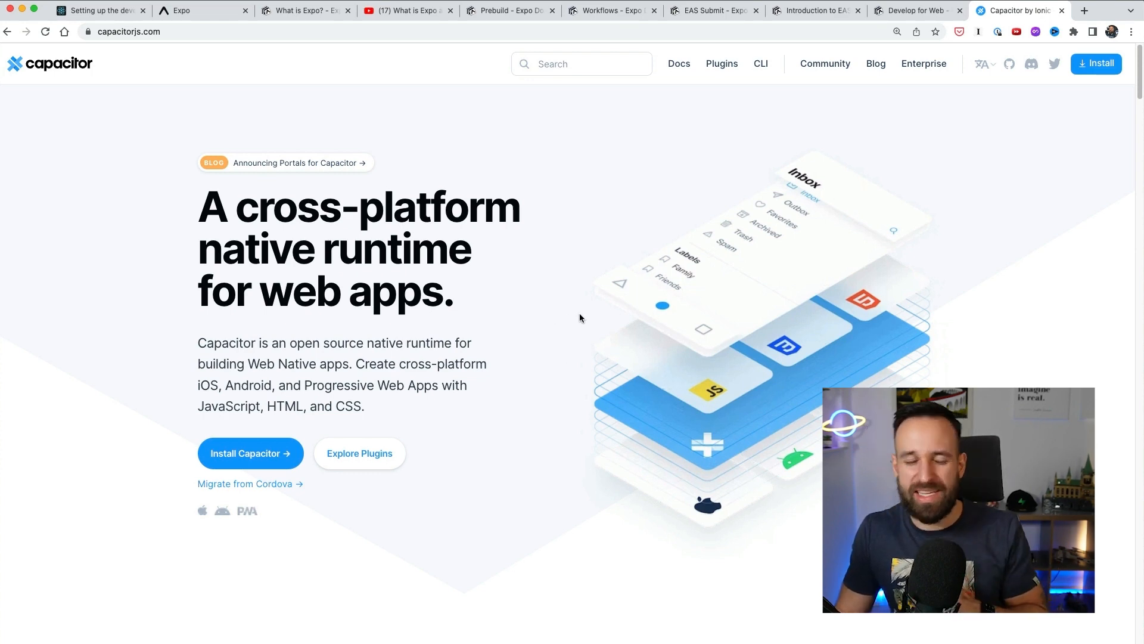